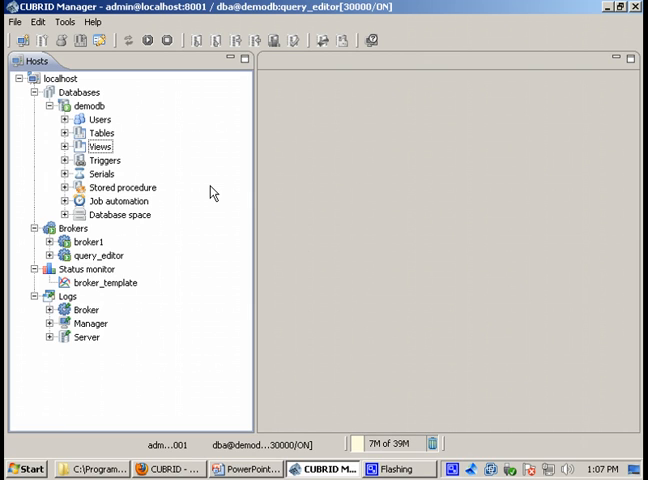
mouse_move(168, 196)
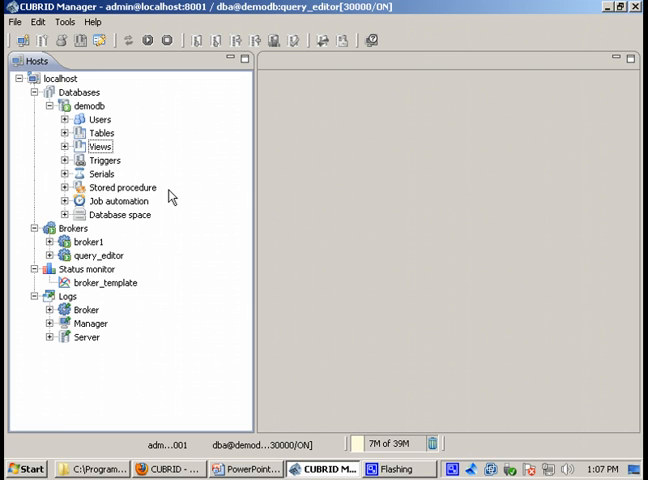
mouse_move(124, 130)
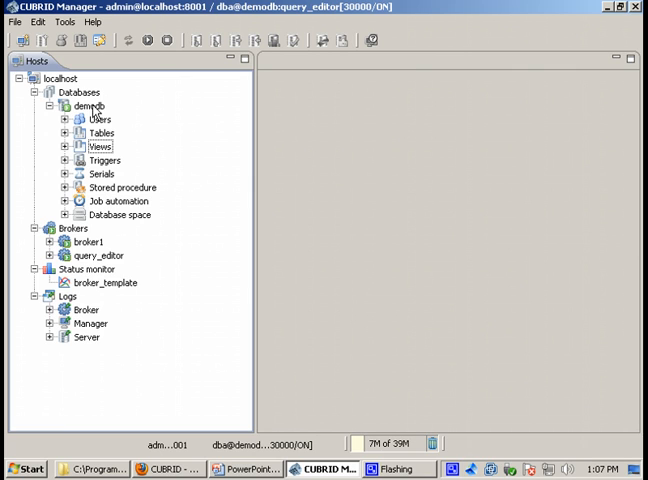
Step: Expand demodb's Users, Tables and System tables folders in the Hosts tree
right_click(88, 104)
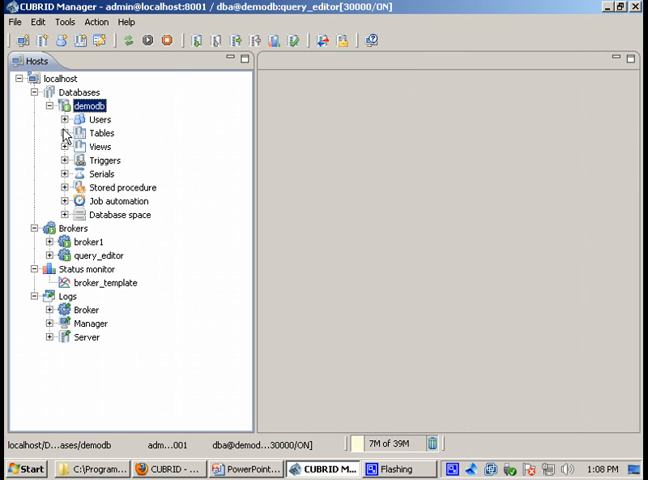
click(64, 120)
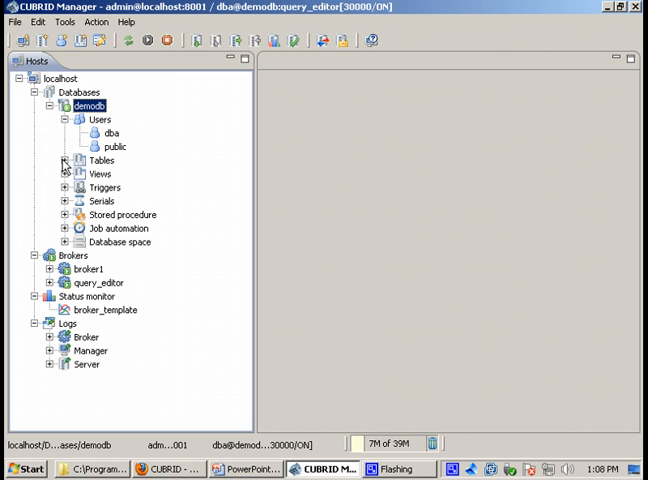
click(64, 160)
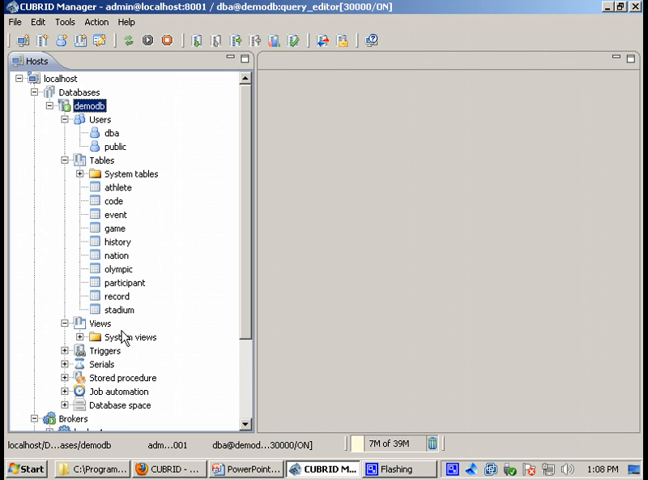
mouse_move(190, 308)
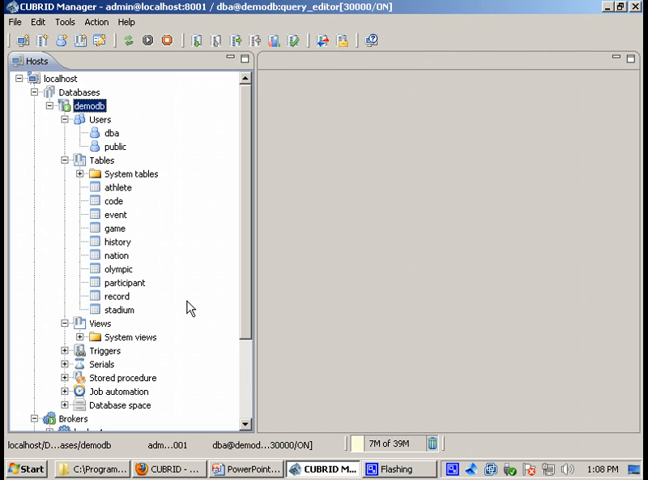
mouse_move(168, 220)
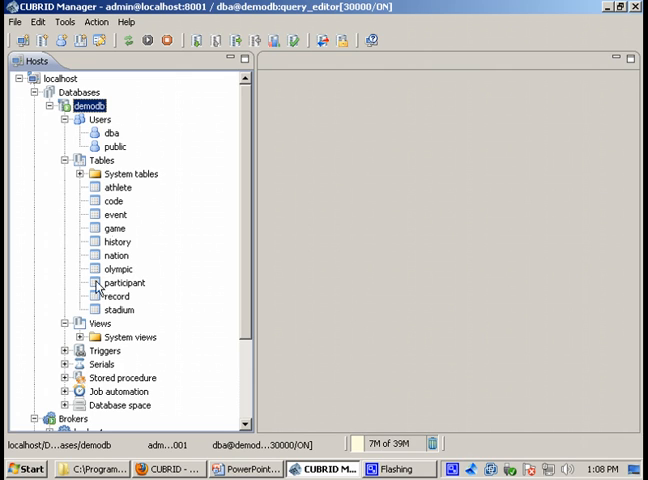
mouse_move(130, 174)
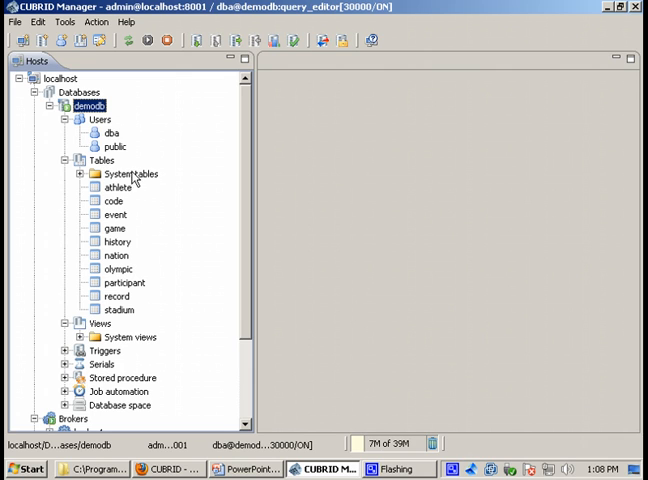
click(128, 336)
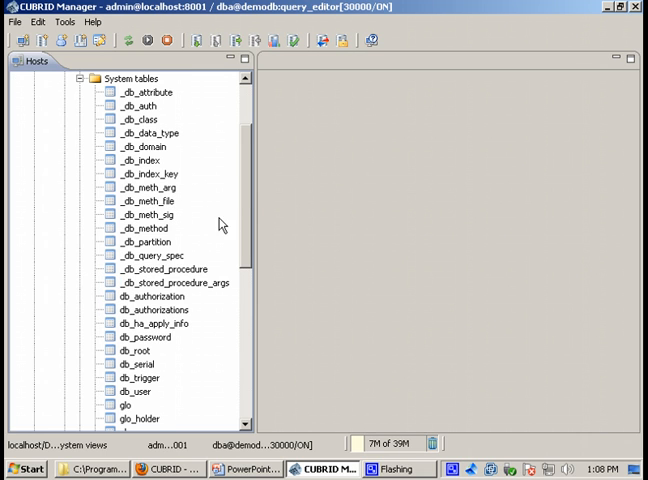
scroll(down, 3)
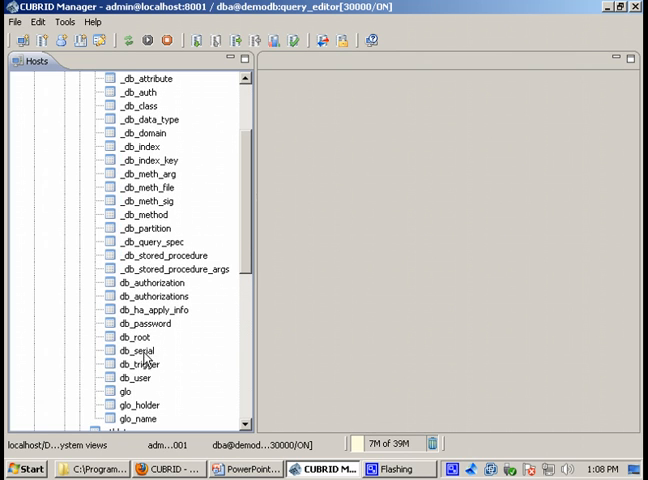
Step: Select all rows of db_serial into a query editor and expand the System views folder
right_click(140, 352)
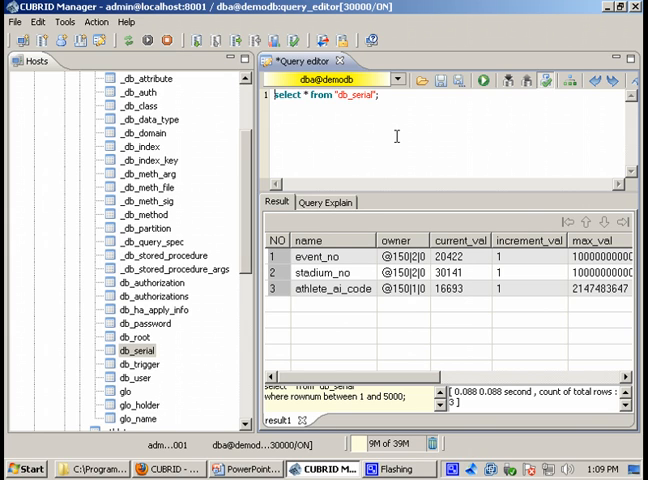
mouse_move(248, 204)
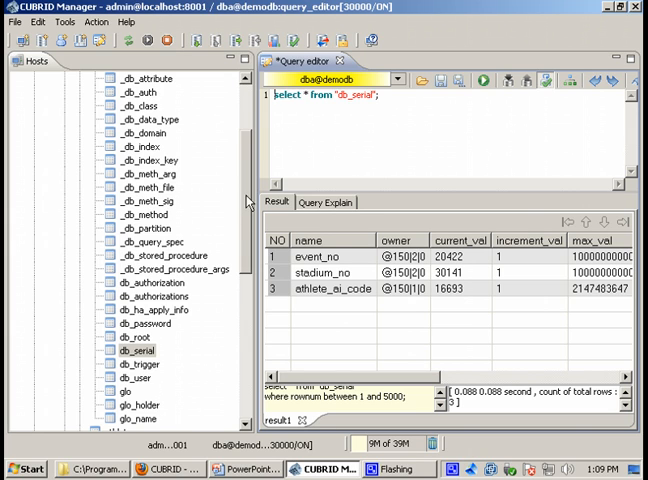
scroll(down, 3)
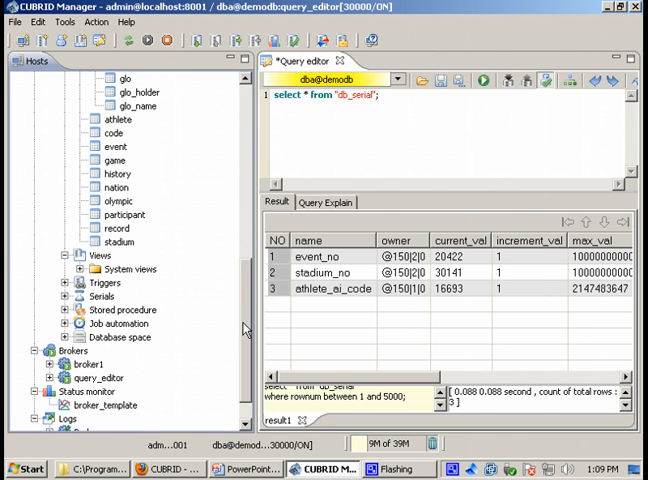
click(80, 200)
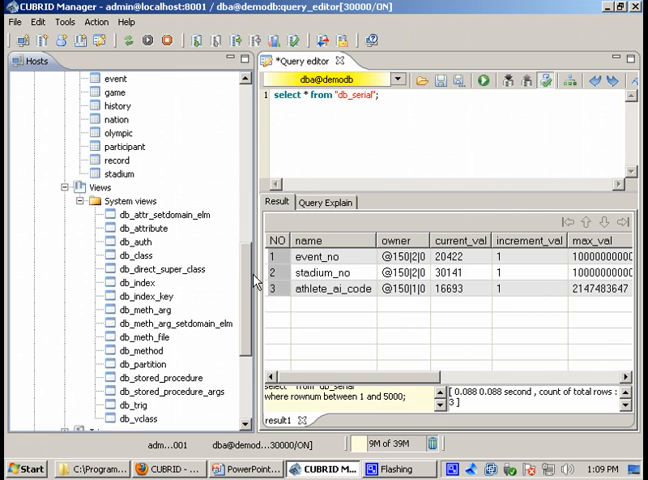
scroll(down, 3)
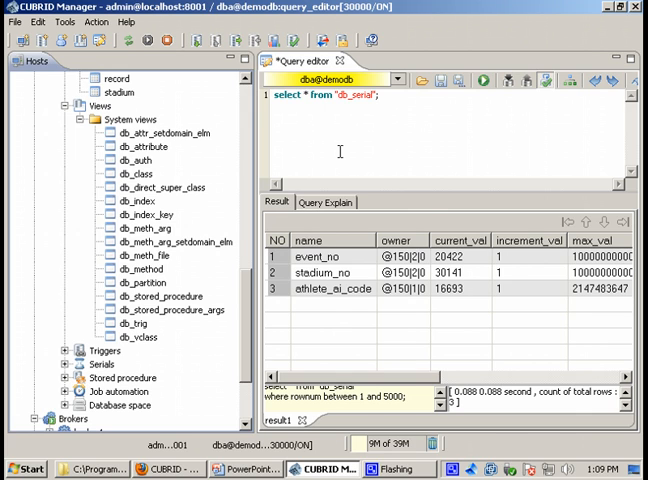
mouse_move(132, 344)
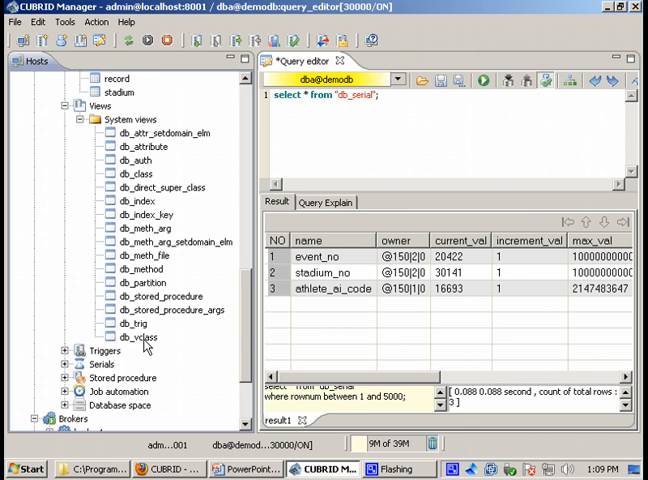
Step: Run Select All on the db_vclass system view to list its rows in a second query editor
right_click(138, 336)
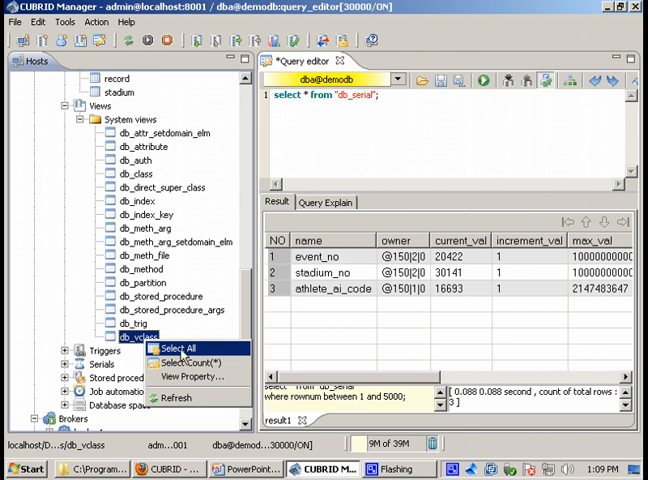
click(186, 348)
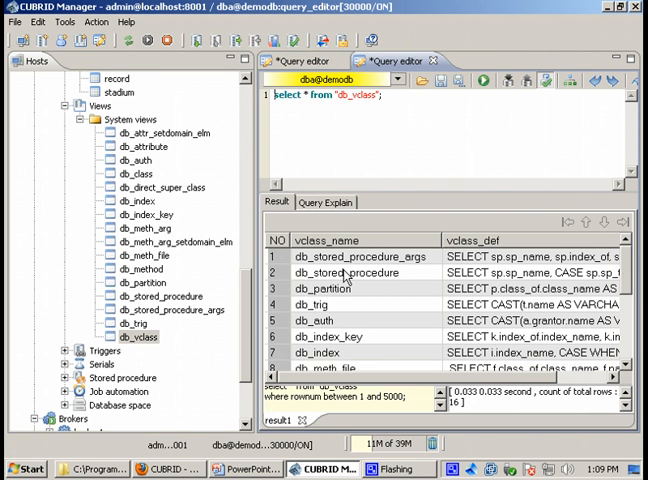
mouse_move(530, 272)
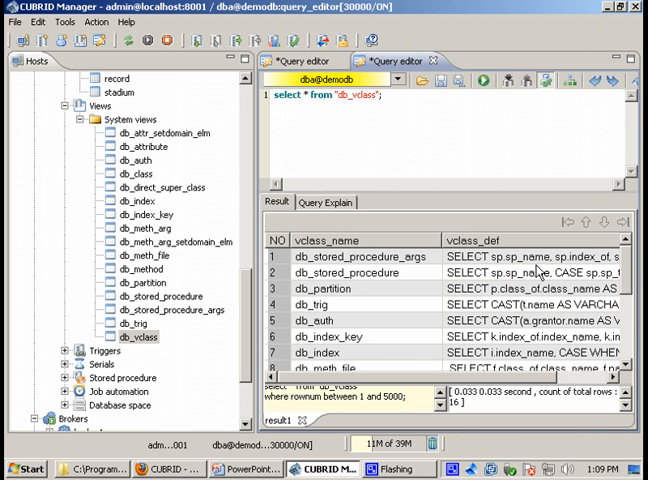
mouse_move(250, 316)
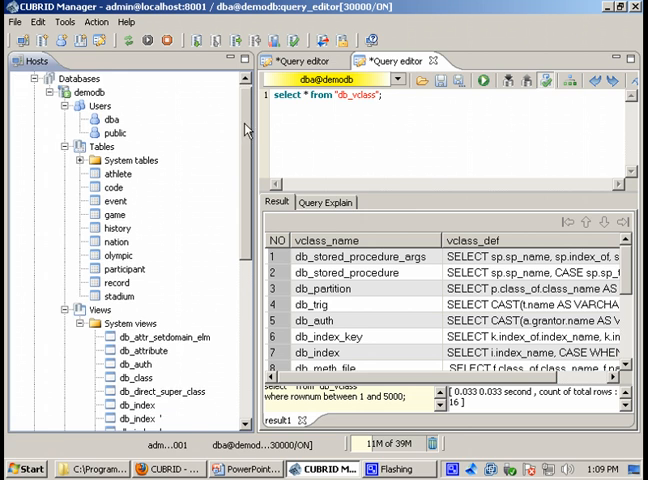
scroll(down, 3)
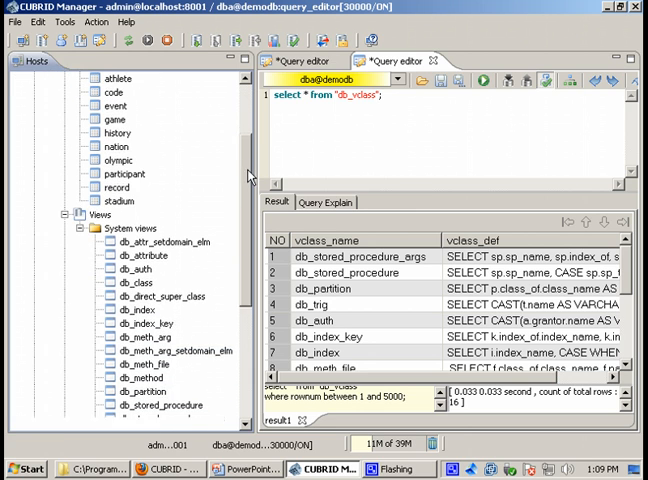
scroll(down, 3)
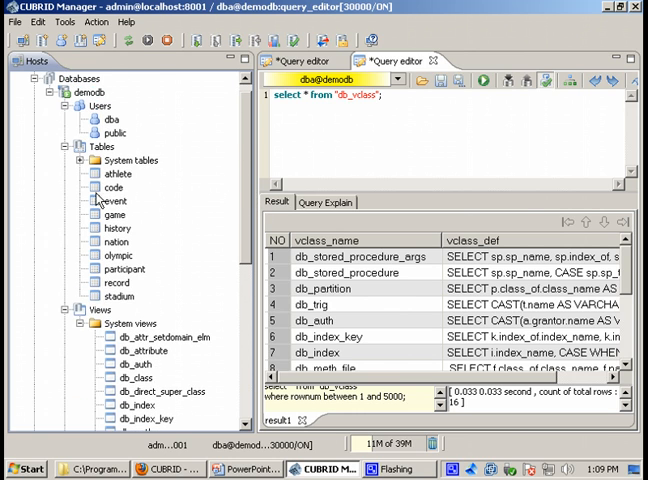
mouse_move(244, 242)
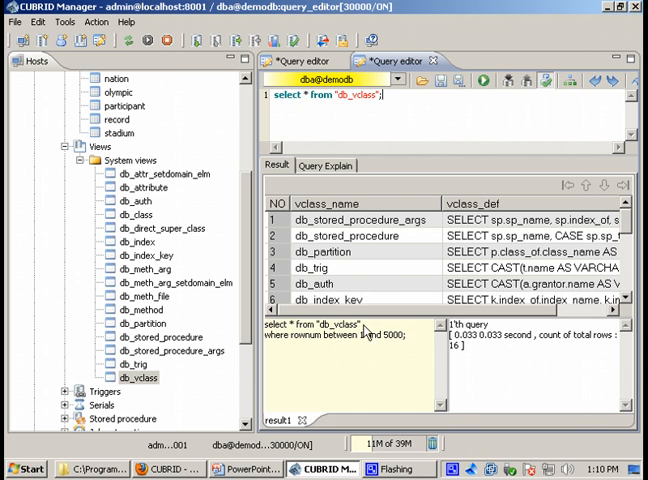
mouse_move(484, 128)
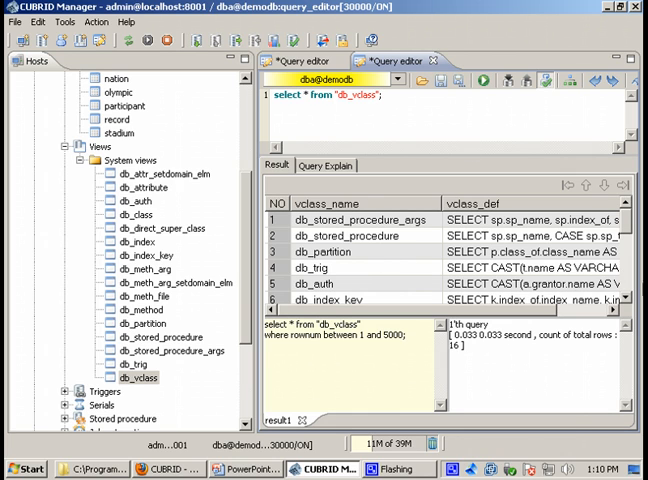
click(324, 164)
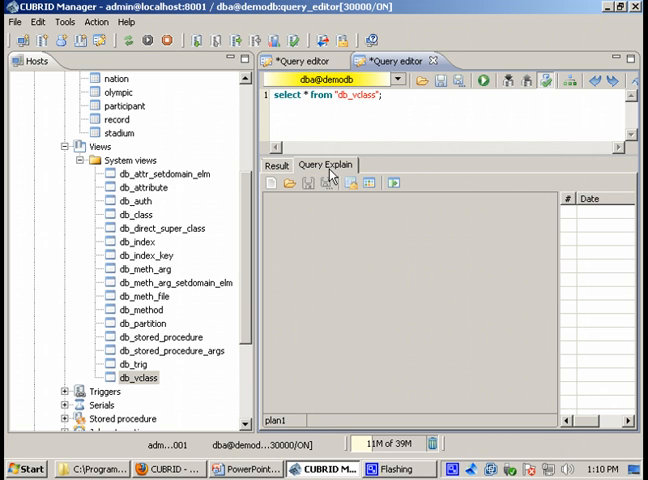
click(476, 76)
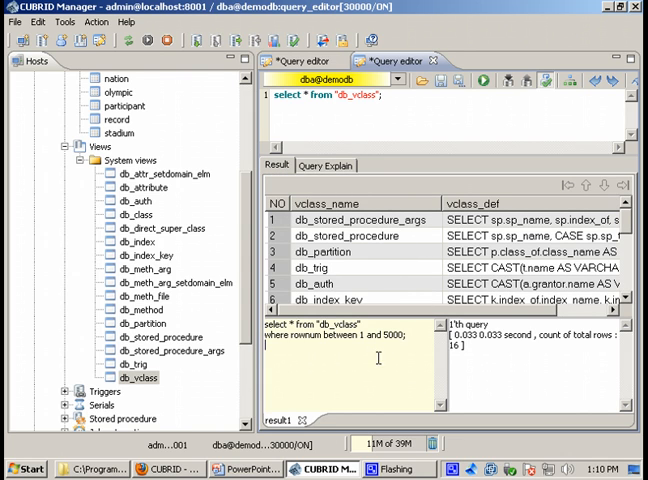
mouse_move(422, 398)
text(select *)
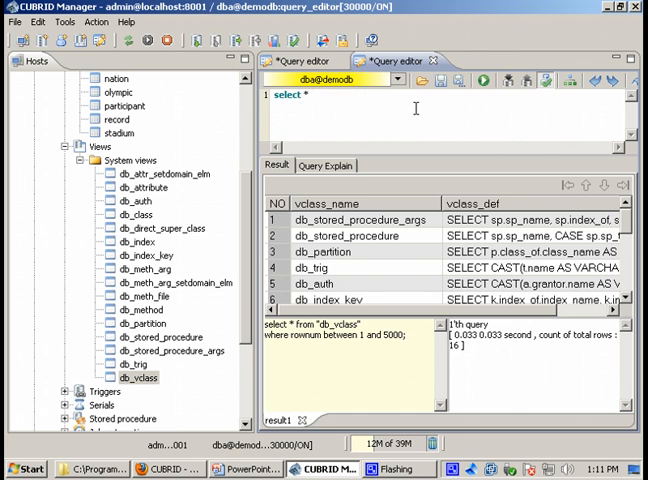
Step: Complete the query as 'select * from code;' and run it to list the code table's rows
text(from)
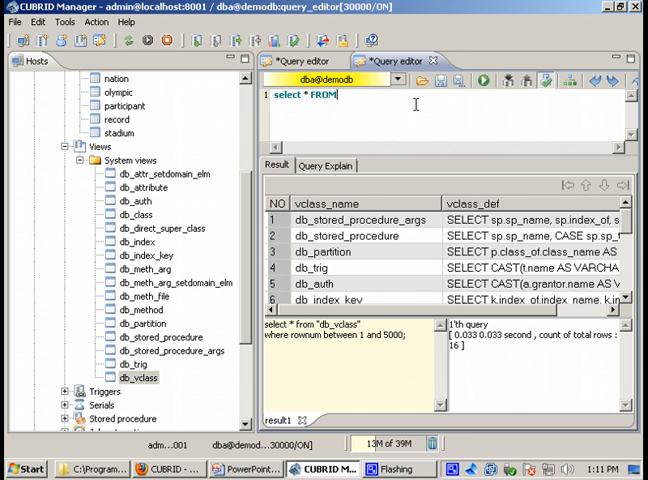
text(code)
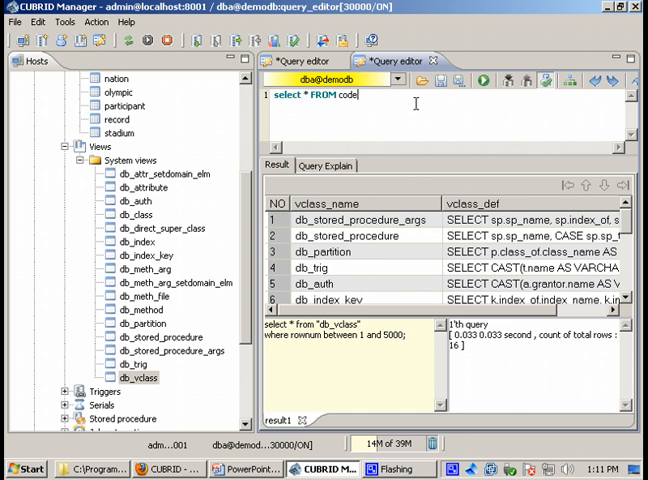
text(;)
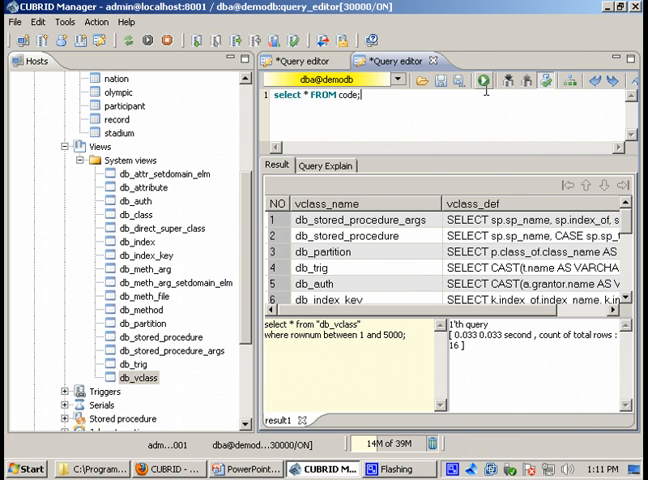
mouse_move(478, 122)
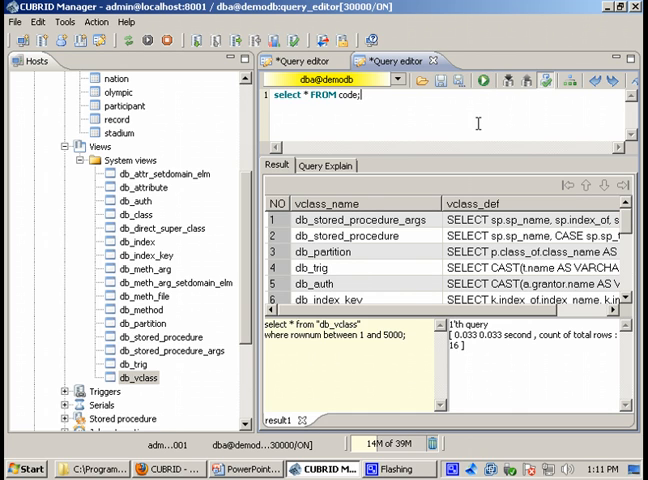
click(488, 78)
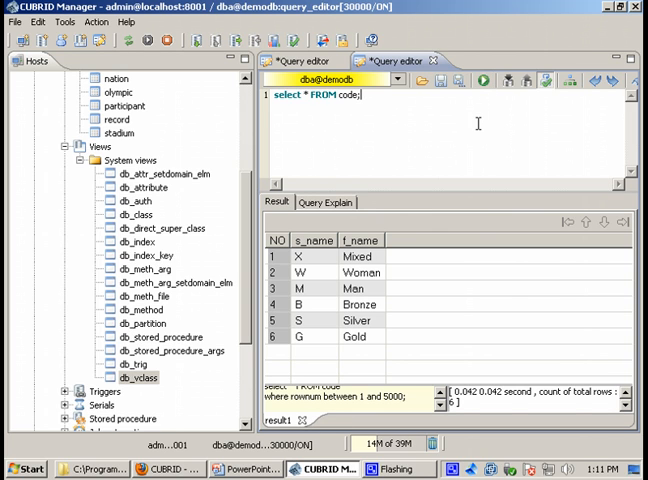
mouse_move(488, 194)
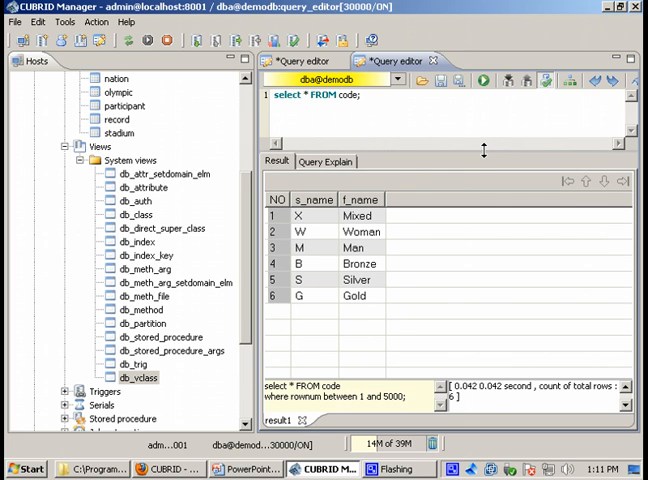
mouse_move(478, 126)
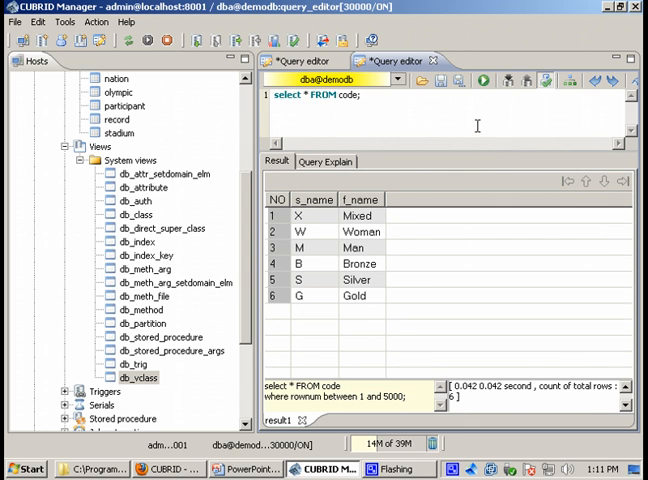
mouse_move(494, 156)
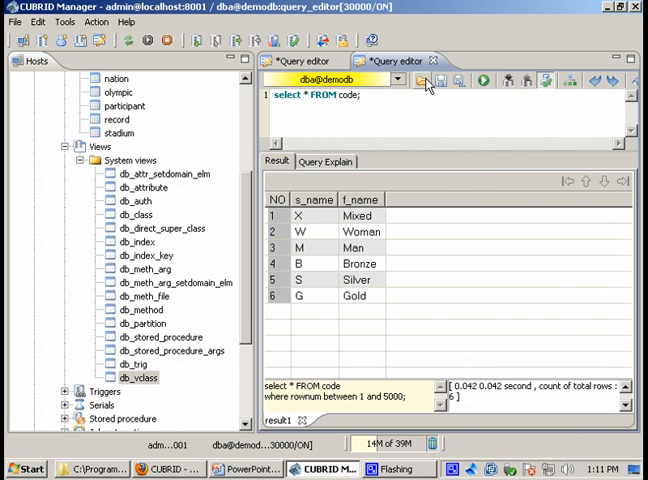
mouse_move(434, 92)
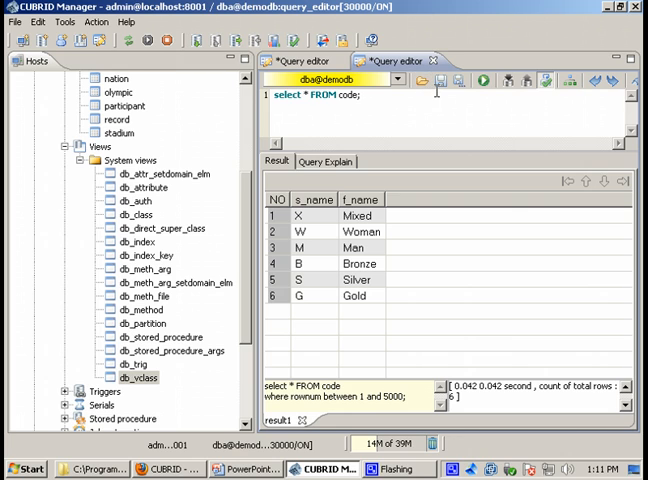
mouse_move(430, 96)
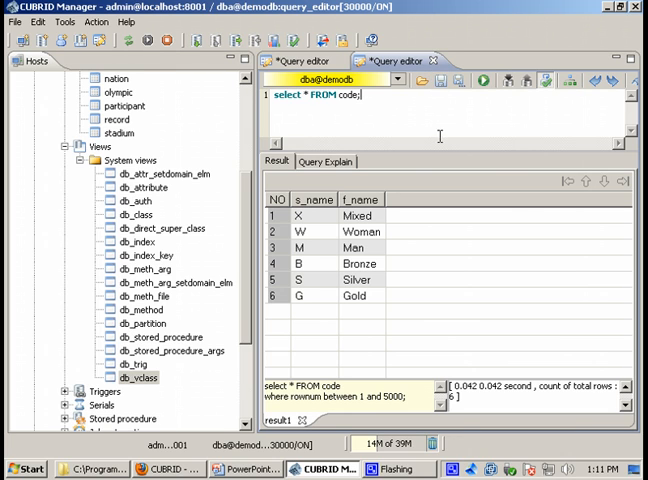
mouse_move(452, 120)
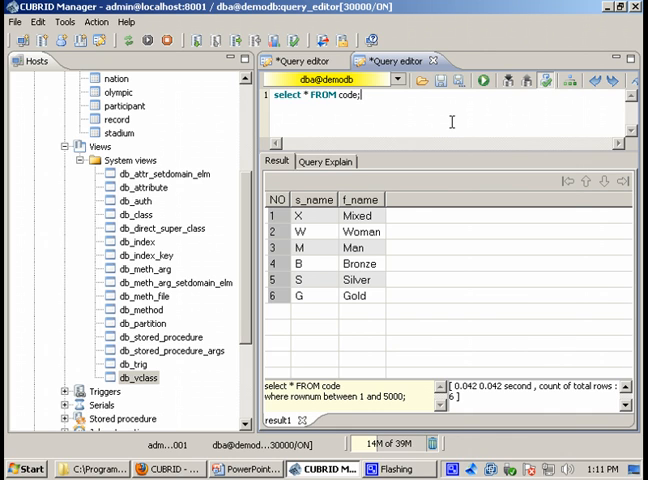
mouse_move(570, 84)
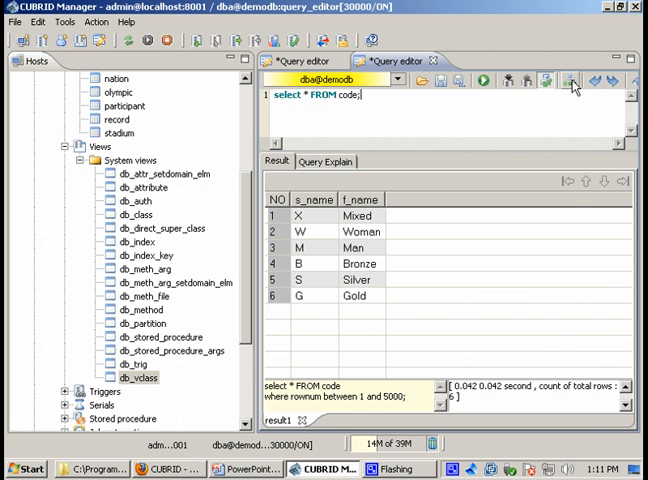
mouse_move(572, 84)
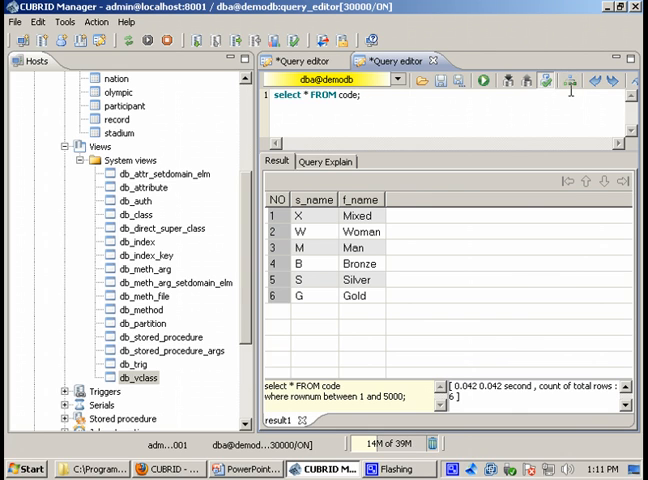
Step: Display the Query Explain plan showing a sequential scan of the code table
click(326, 160)
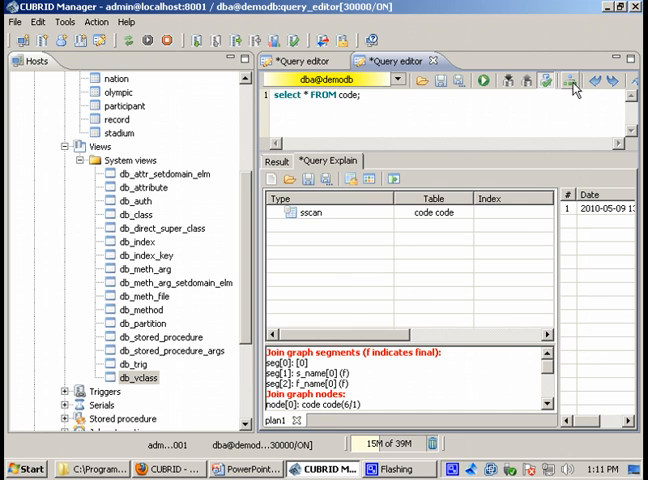
click(310, 212)
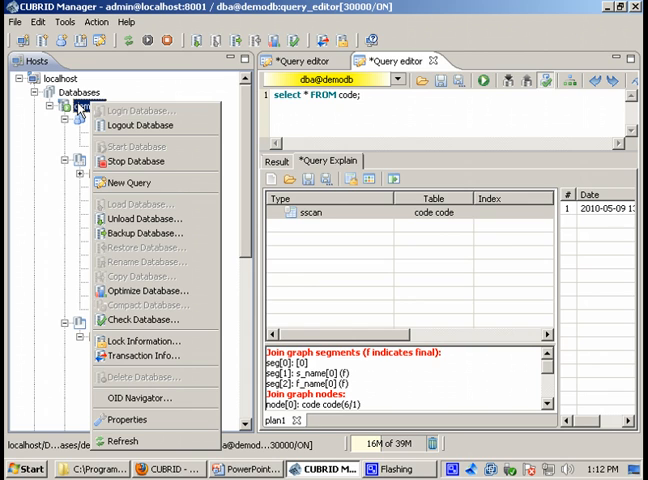
mouse_move(128, 182)
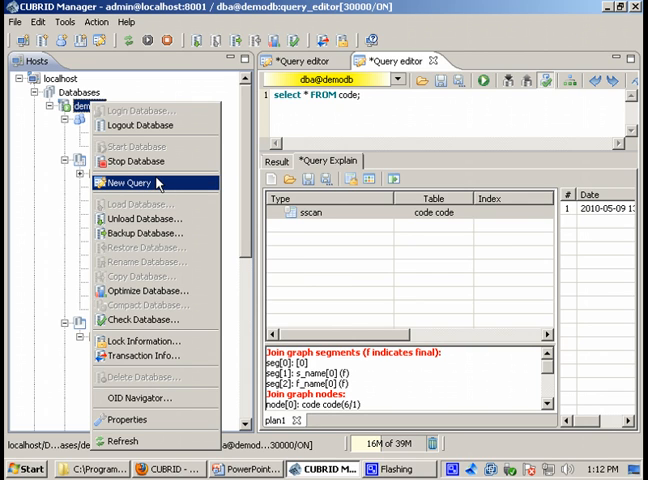
Step: Scroll the Hosts tree to show demodb's object folders from Users down to Database space
click(128, 182)
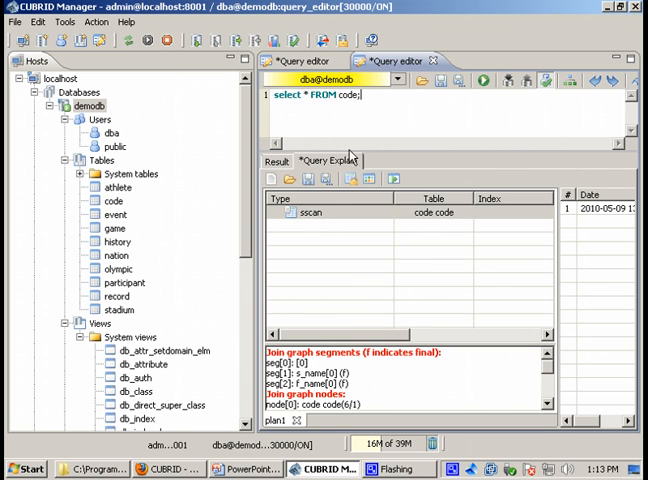
scroll(down, 3)
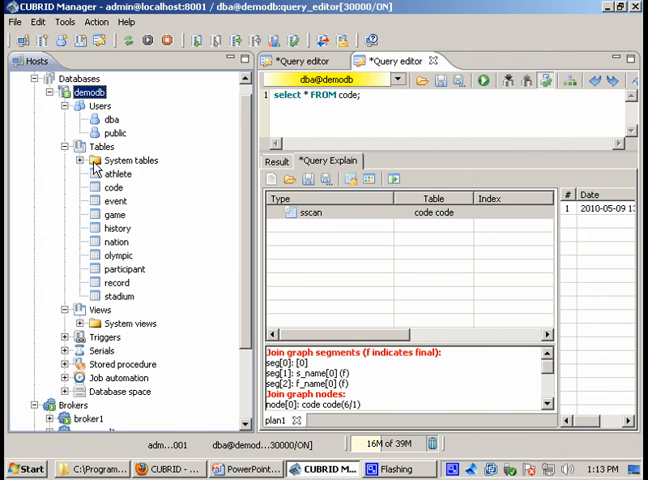
mouse_move(140, 204)
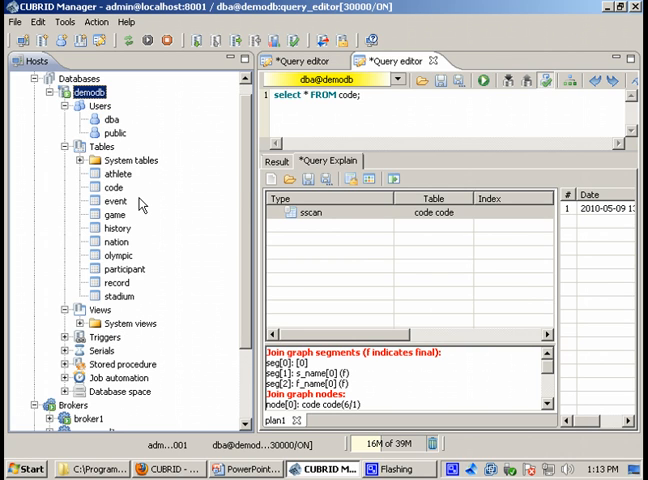
mouse_move(232, 216)
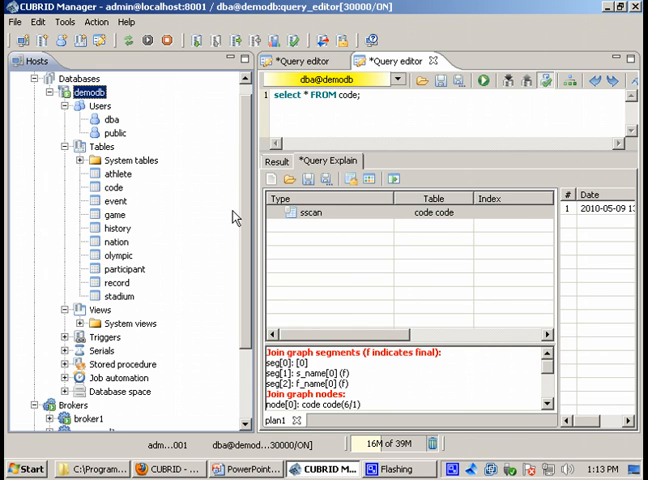
mouse_move(220, 220)
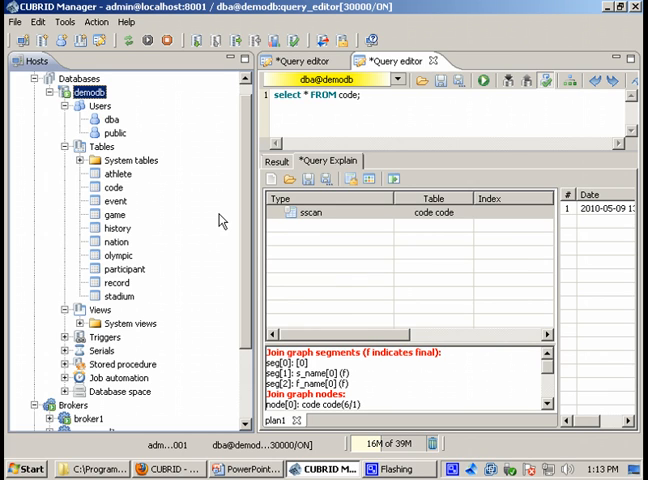
mouse_move(114, 240)
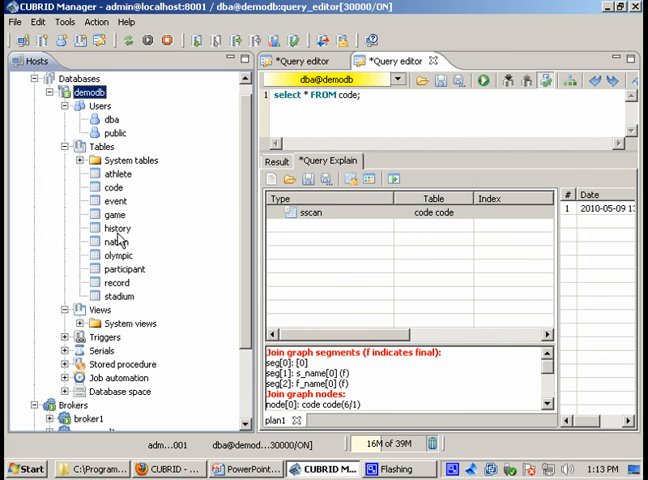
click(100, 104)
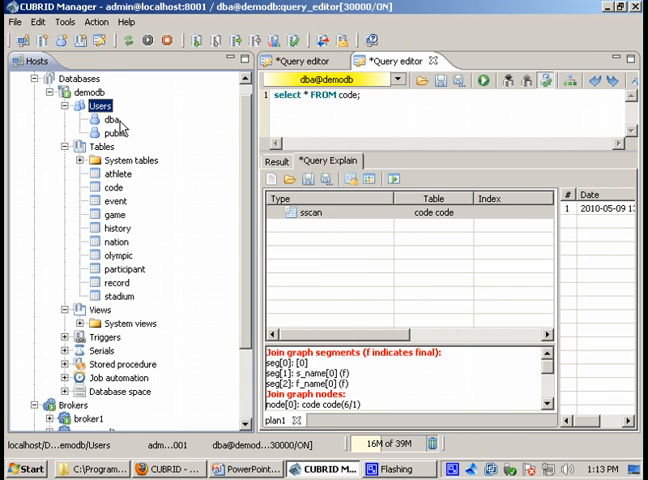
mouse_move(116, 132)
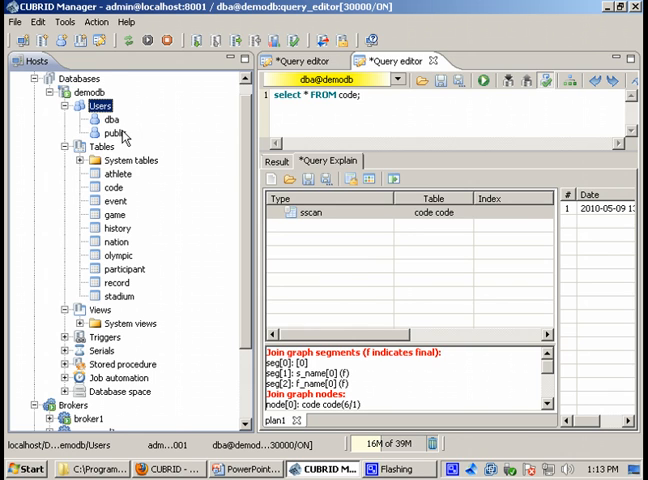
click(112, 120)
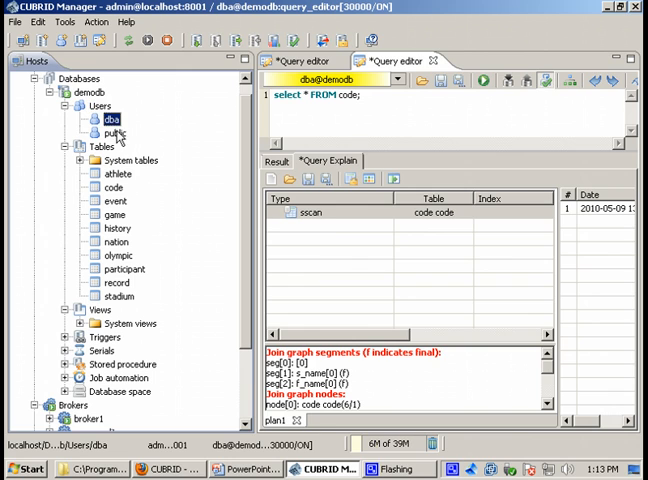
right_click(112, 120)
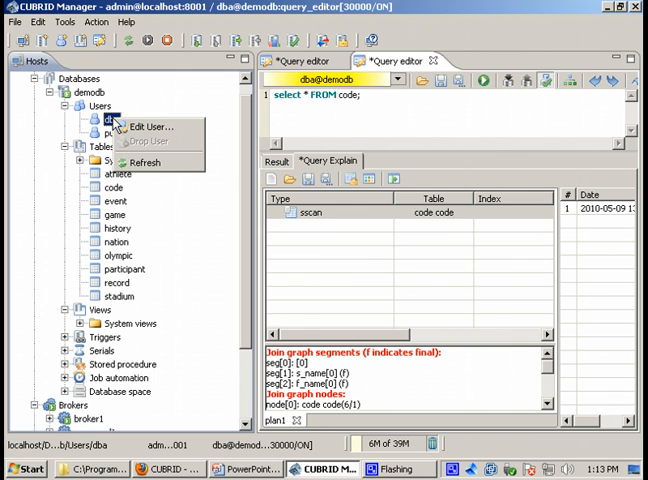
click(150, 128)
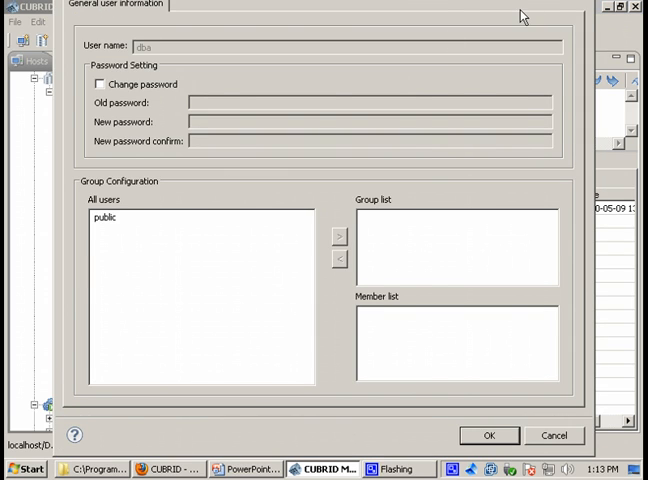
mouse_move(56, 136)
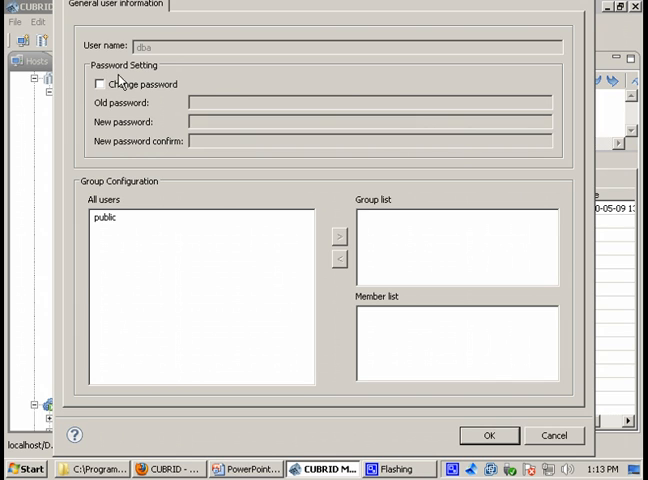
mouse_move(546, 248)
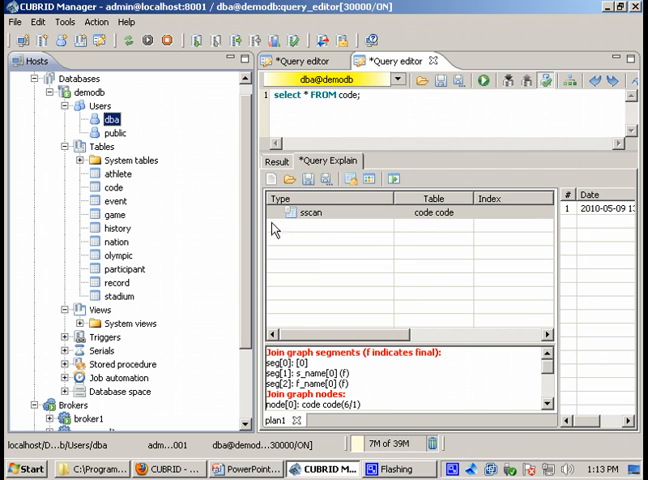
click(114, 132)
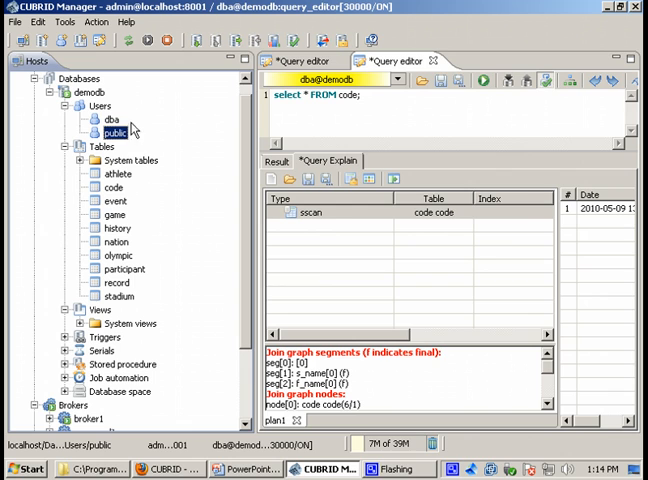
Step: Add a demodb user named 'test' with a password via Users > Add User
right_click(96, 104)
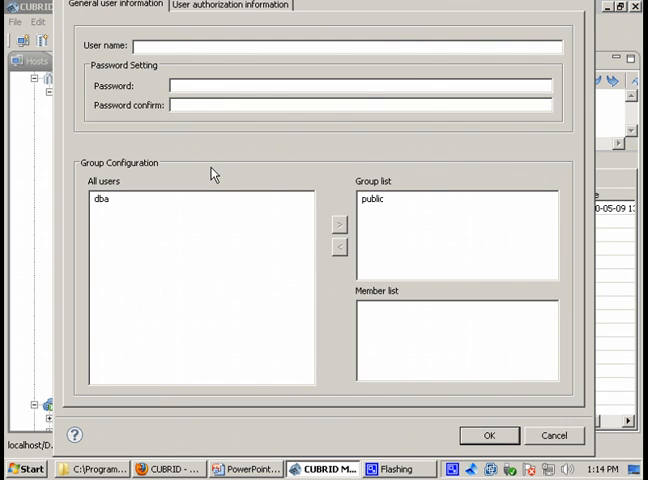
mouse_move(564, 238)
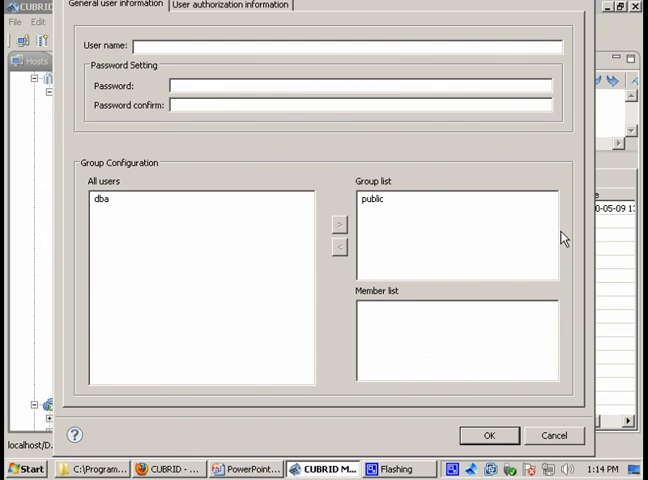
click(160, 46)
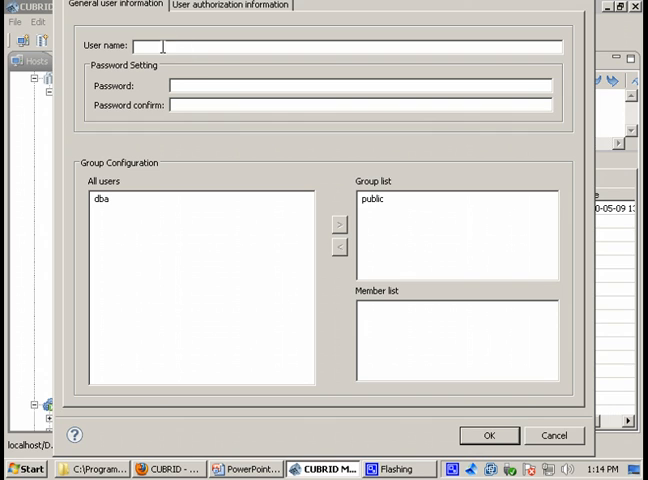
text(test)
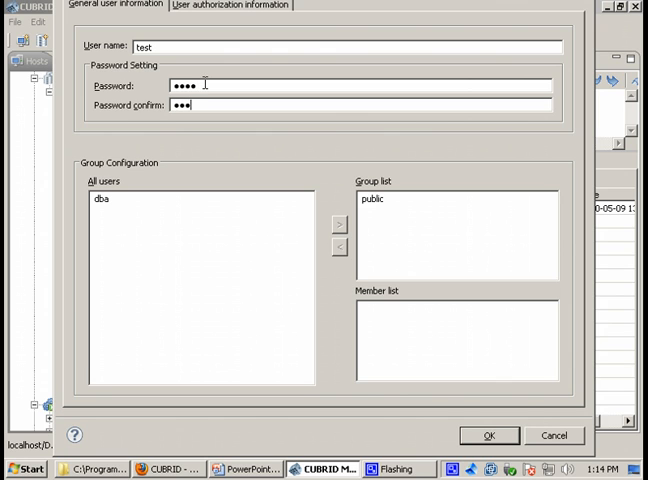
text(•)
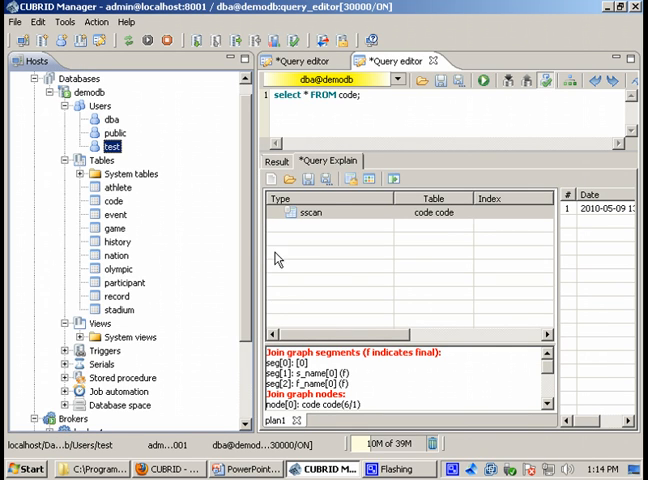
Step: Start a new table in demodb and name it test_table
right_click(100, 160)
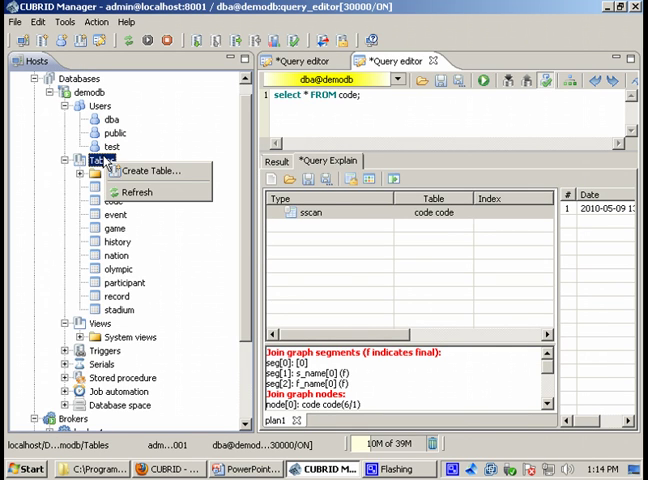
click(152, 170)
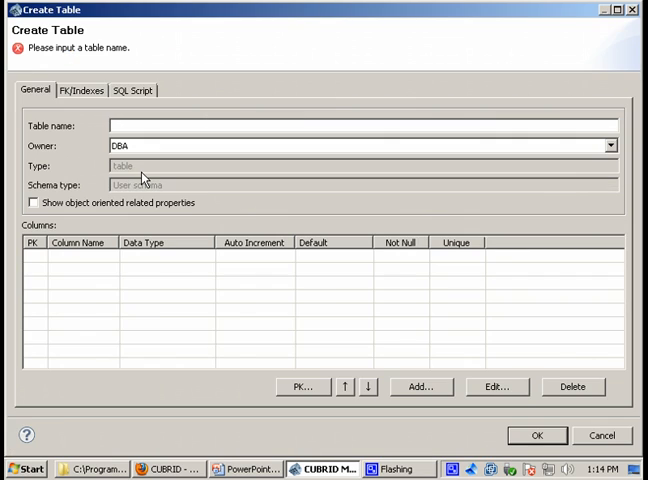
click(156, 126)
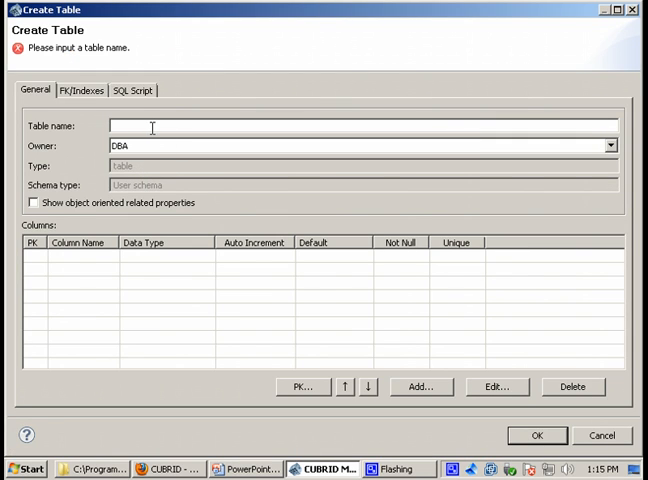
text(test_table)
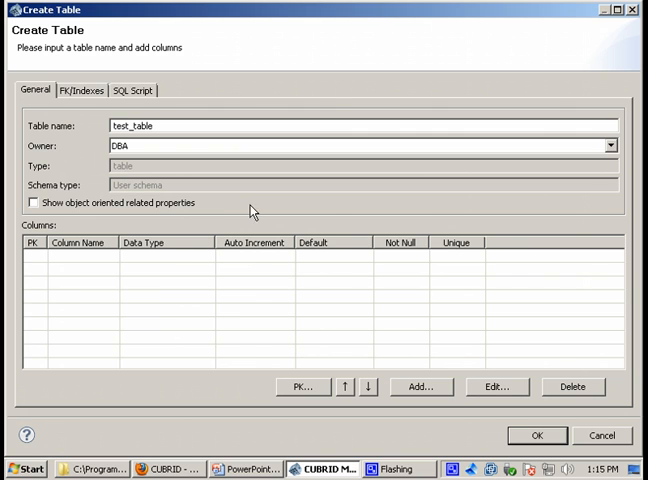
Step: Add a not-null auto-increment INTEGER column 'id' and finish creating test_table
click(420, 386)
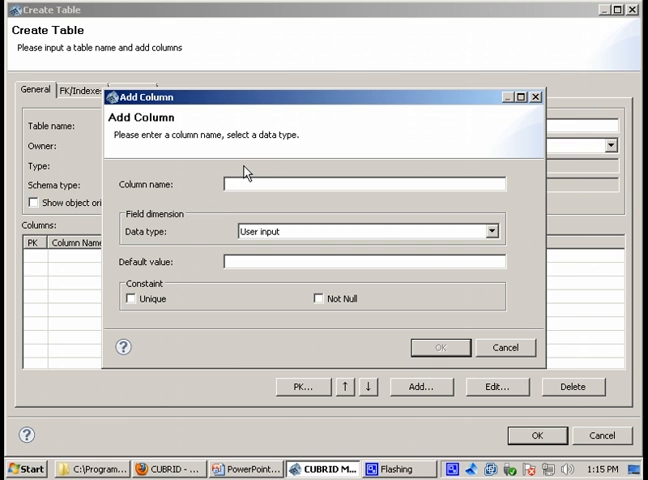
click(488, 230)
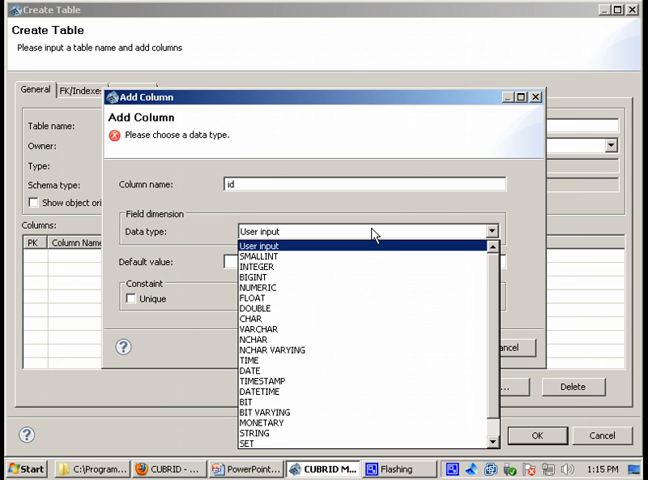
click(256, 266)
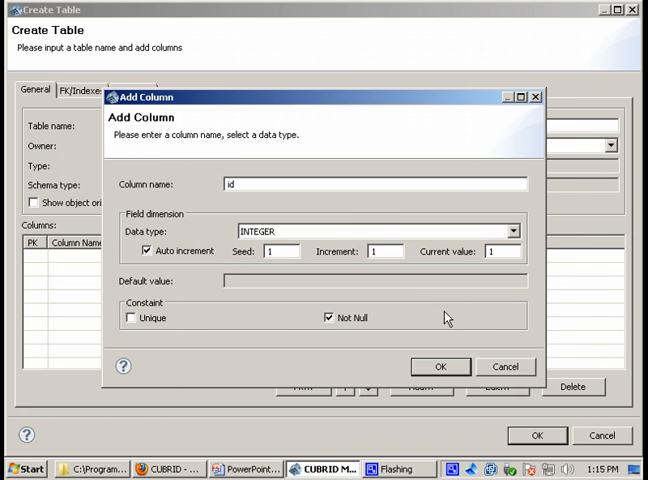
click(440, 366)
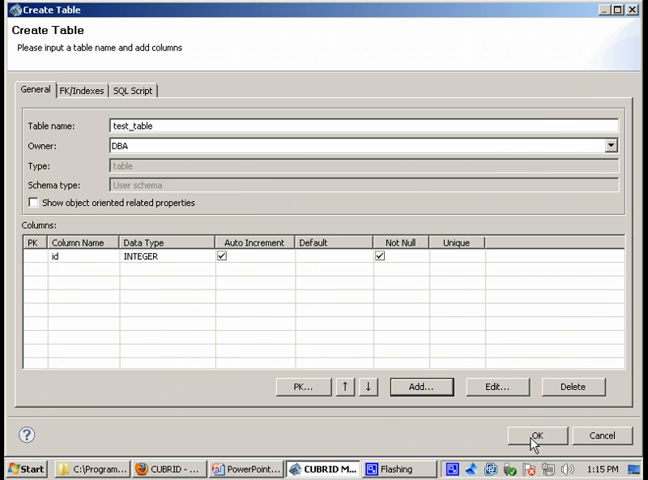
click(536, 436)
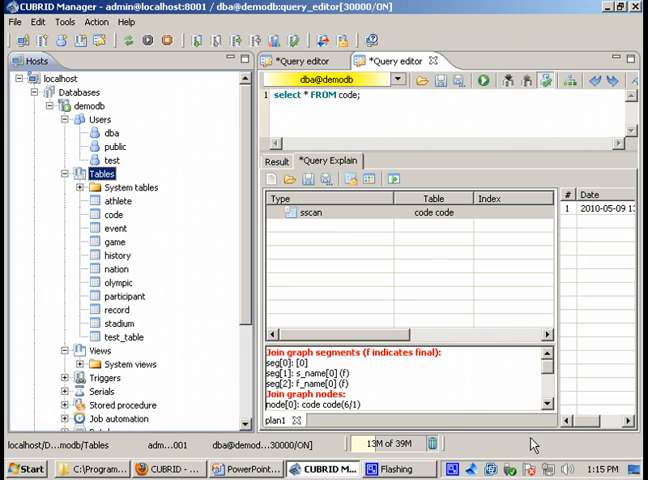
Step: In Edit User for 'test', grant SELECT on test_table under User authorization information
right_click(110, 160)
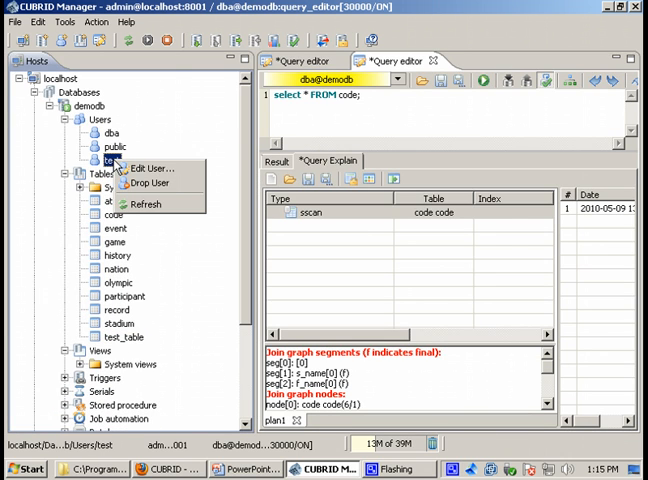
click(152, 168)
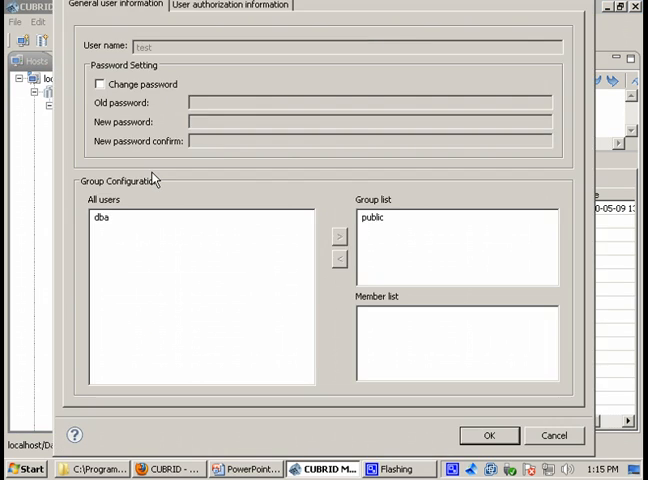
click(230, 4)
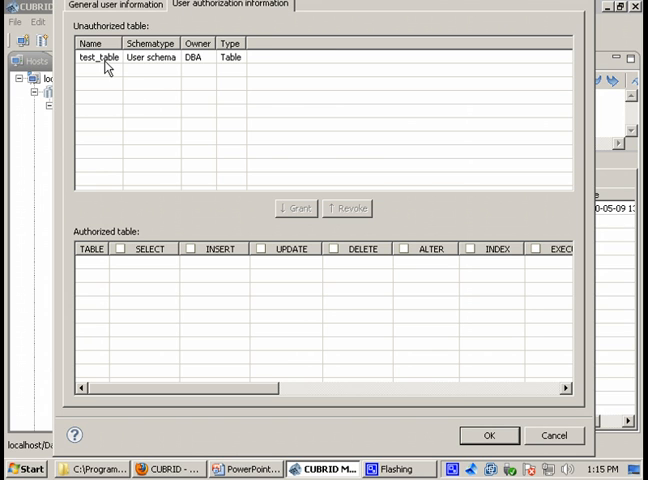
click(102, 60)
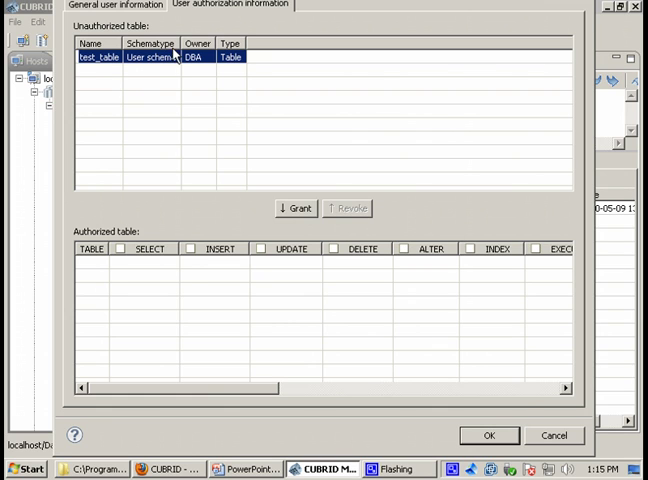
mouse_move(120, 66)
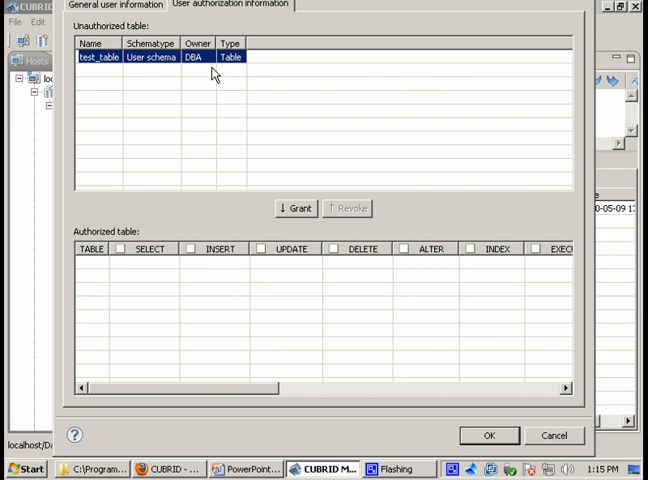
click(296, 208)
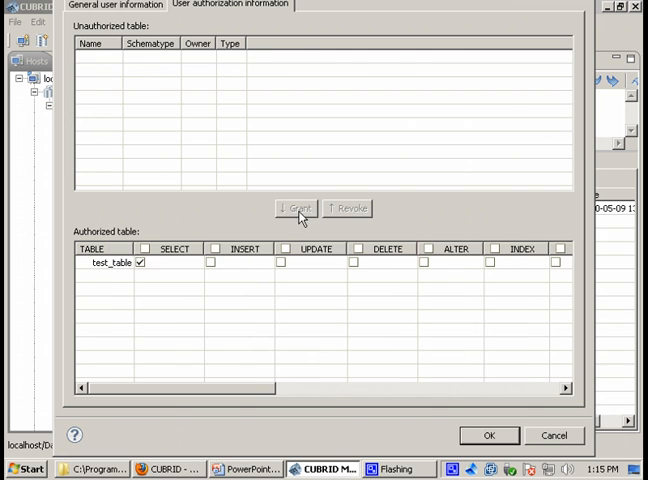
mouse_move(396, 228)
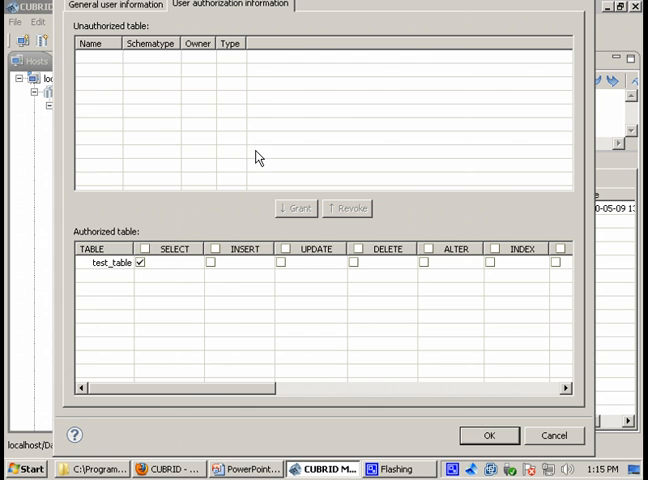
mouse_move(568, 460)
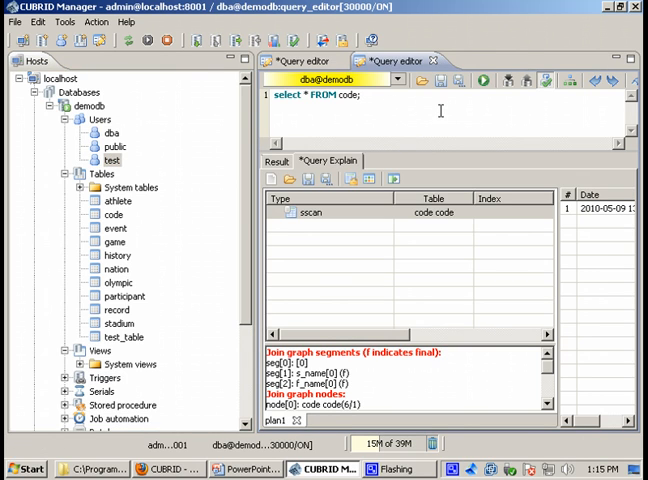
mouse_move(520, 52)
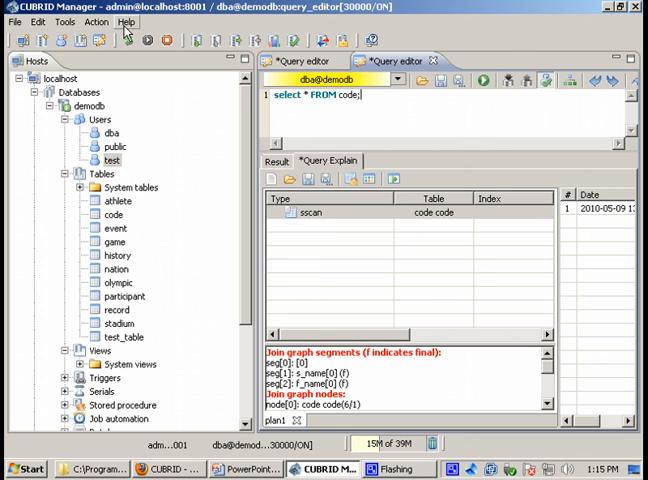
Step: Open CUBRID Manager's help contents from the Help menu
click(124, 22)
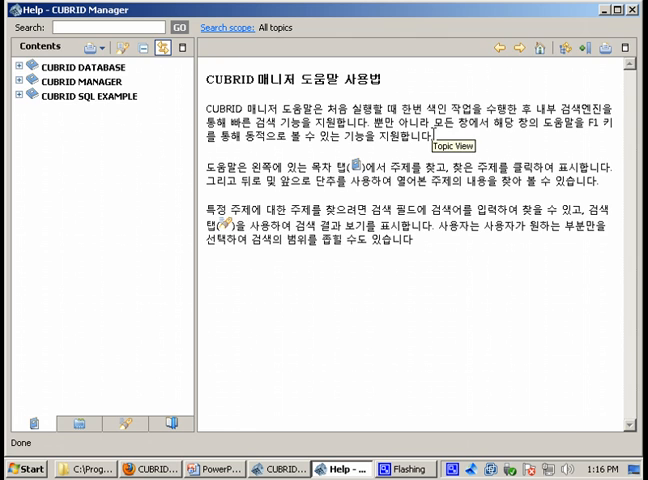
Step: Browse the CUBRID MANAGER, SQL EXAMPLE and DATABASE help books, landing on Introduction to CUBRID
click(80, 80)
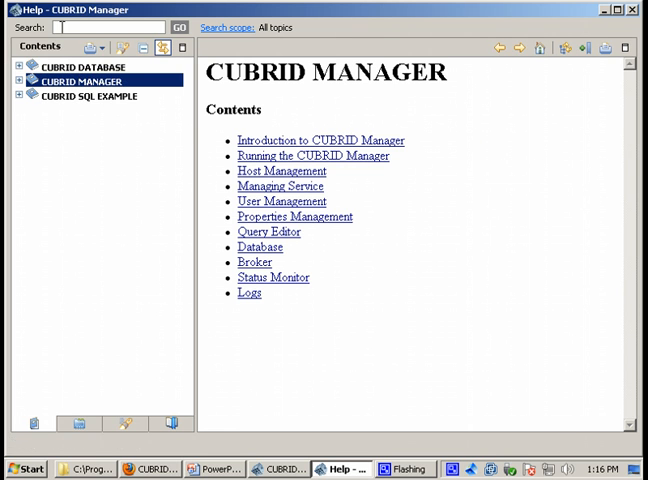
mouse_move(100, 96)
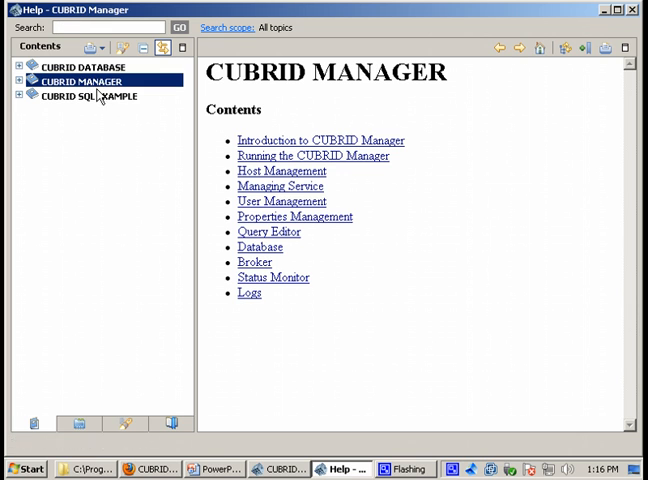
click(88, 96)
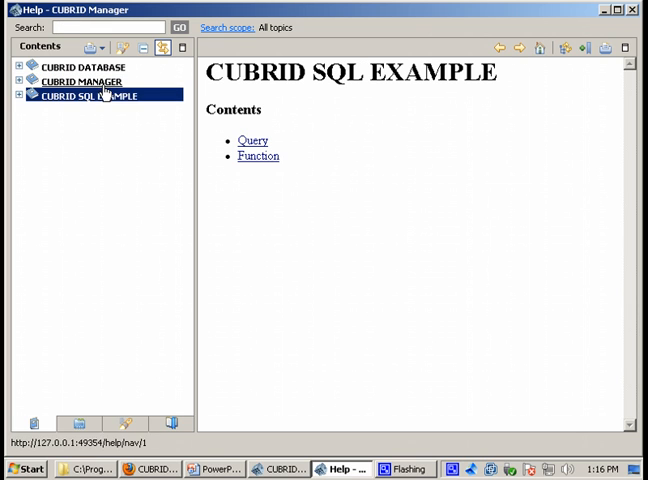
click(84, 66)
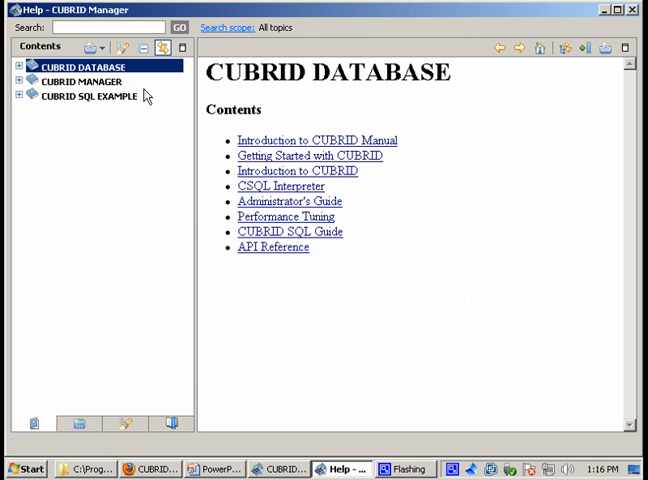
click(296, 172)
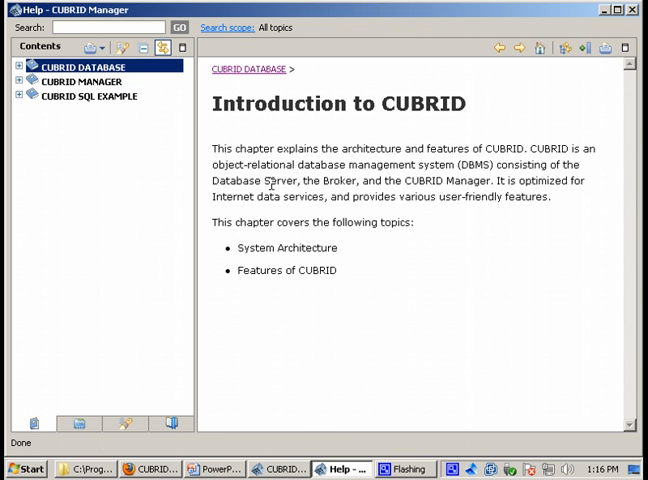
Step: Expand CUBRID DATABASE > Performance Tuning and read the Broker Configuration help page
click(14, 66)
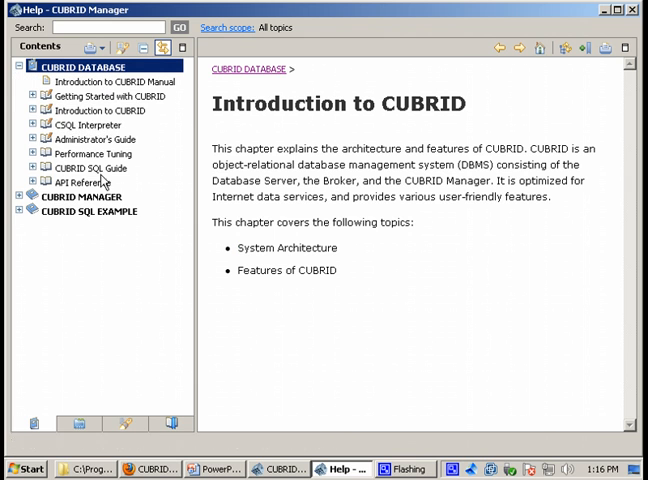
click(32, 152)
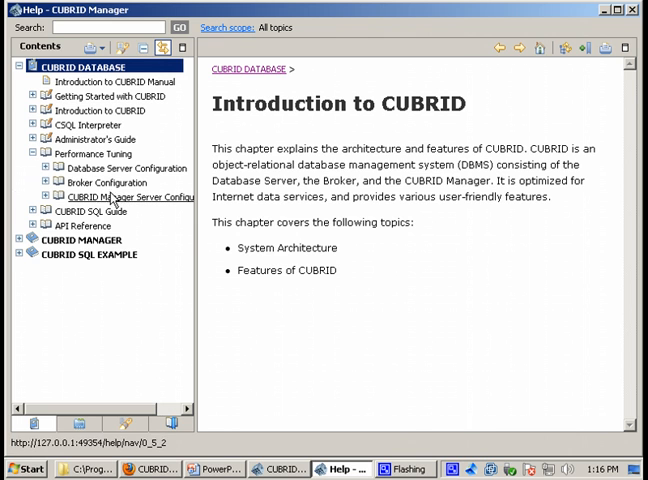
click(106, 182)
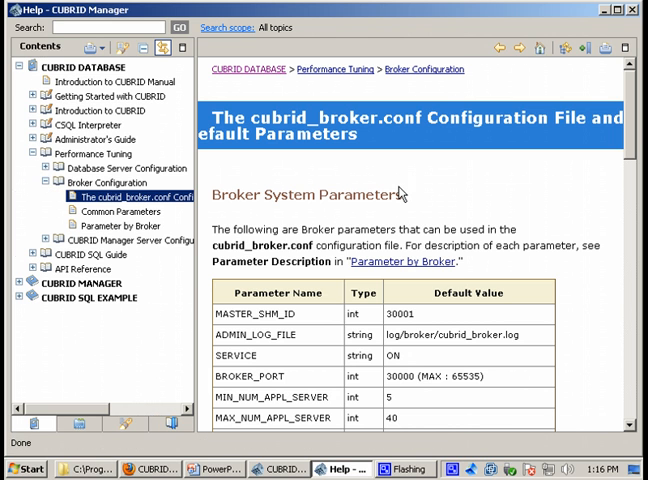
scroll(down, 3)
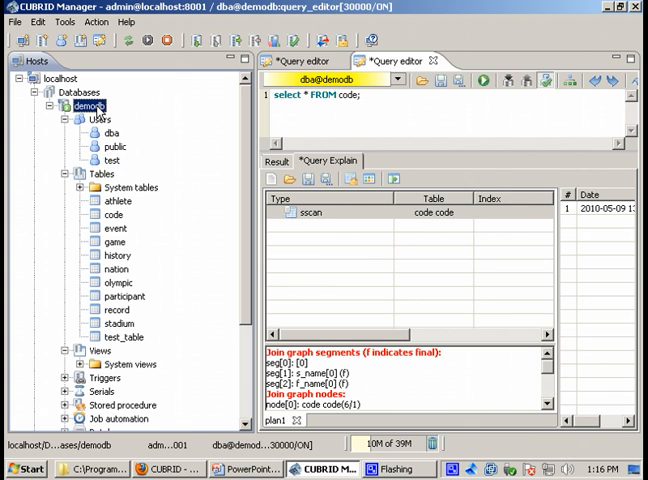
right_click(82, 104)
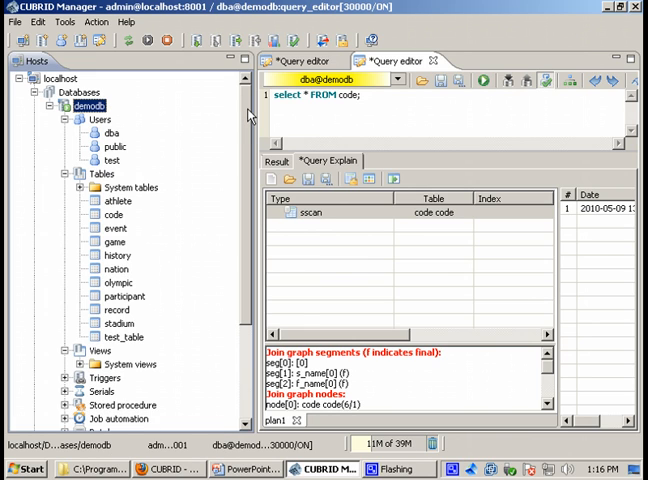
mouse_move(146, 102)
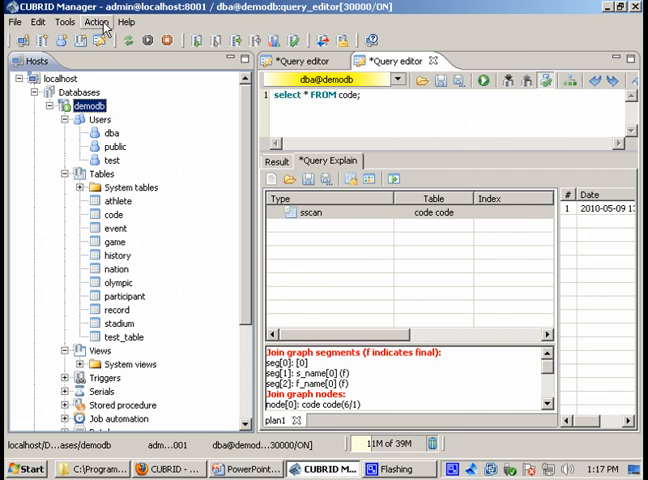
click(96, 22)
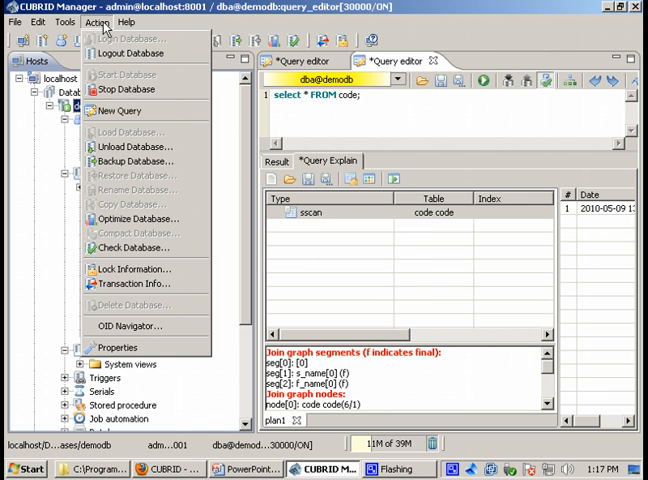
mouse_move(138, 218)
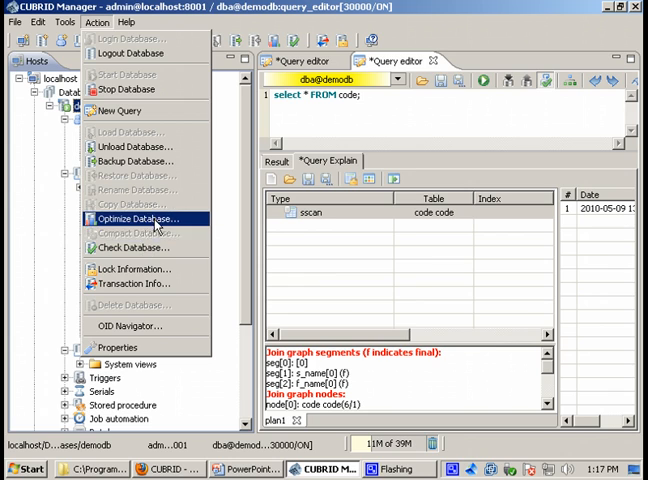
mouse_move(136, 246)
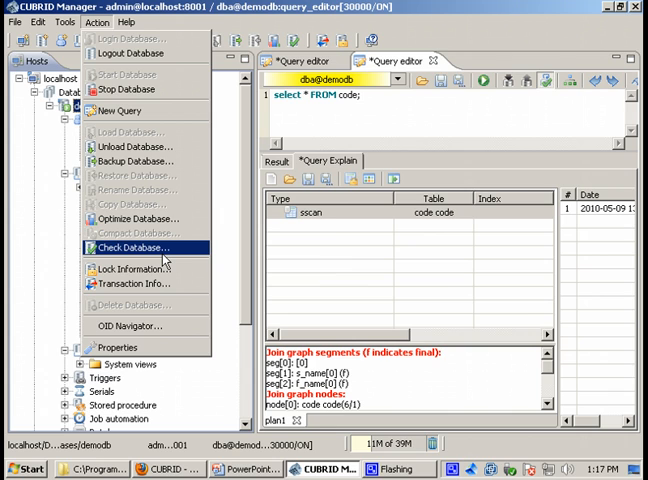
mouse_move(136, 288)
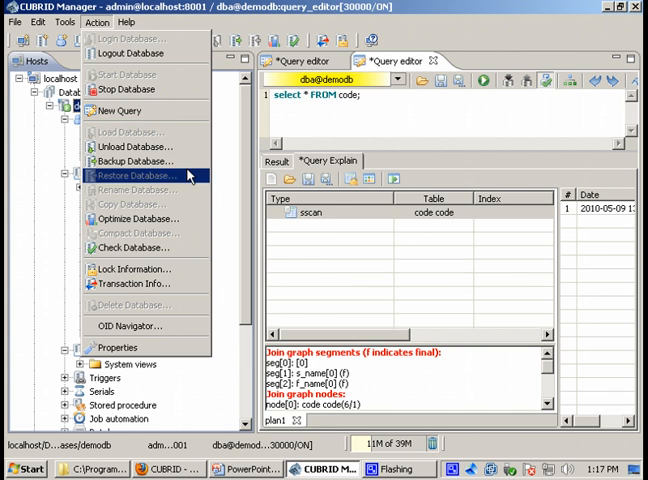
mouse_move(130, 52)
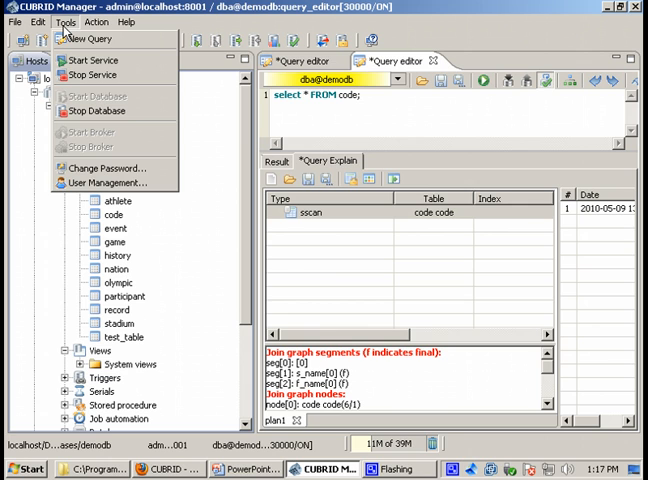
click(36, 22)
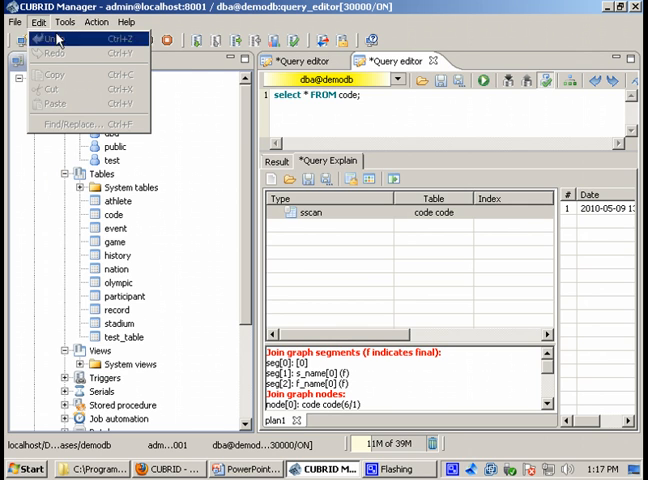
click(480, 180)
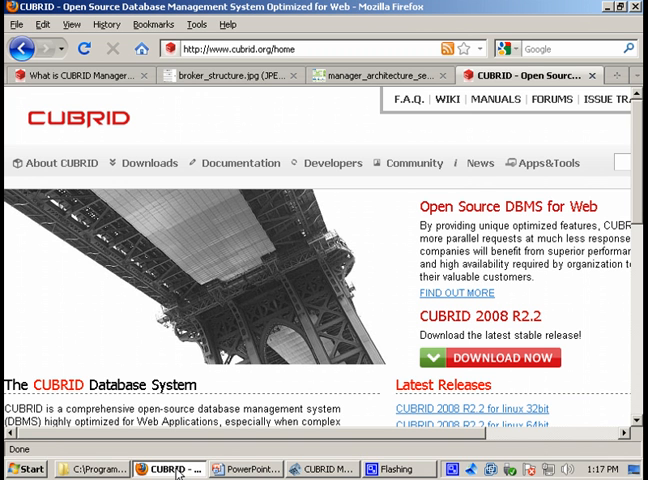
mouse_move(378, 244)
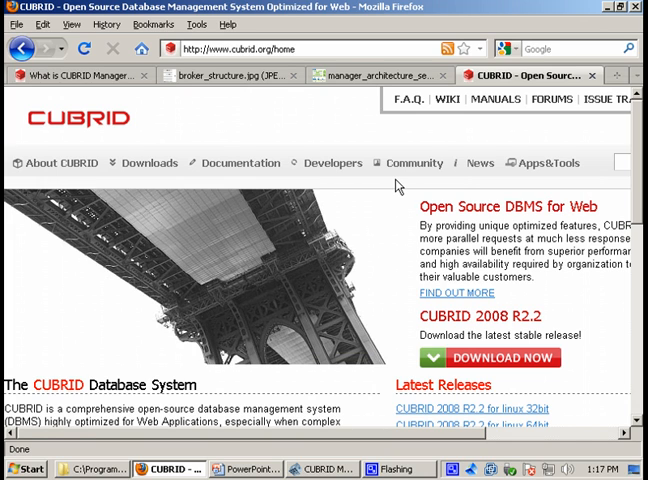
Step: From cubrid.org Documentation, open the 'Installing CUBRID and running CUBRID Manager' Windows tutorial
click(238, 164)
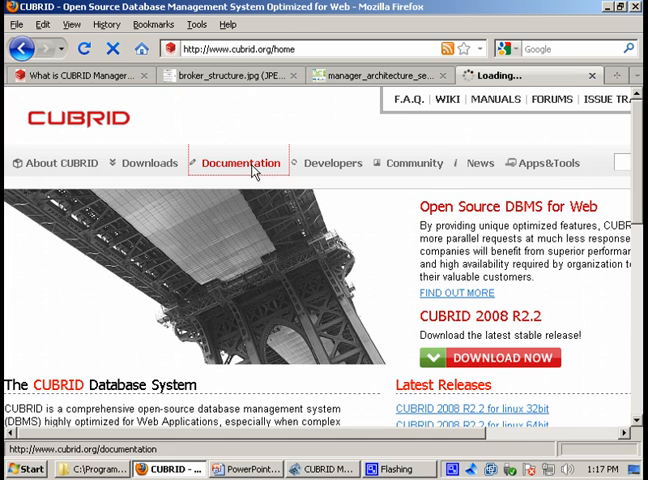
click(240, 164)
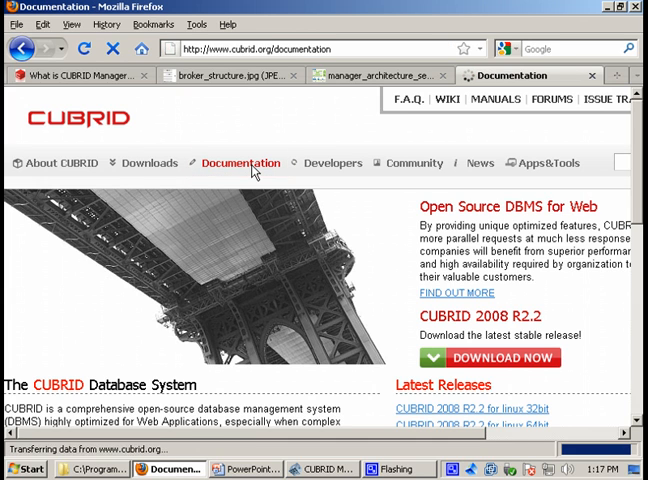
click(240, 164)
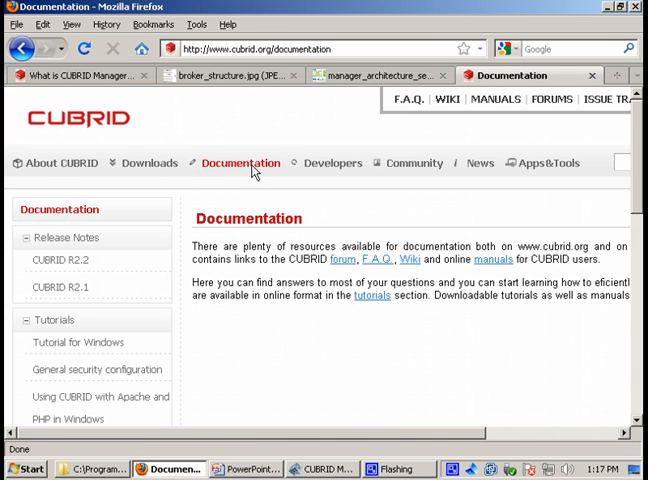
scroll(down, 3)
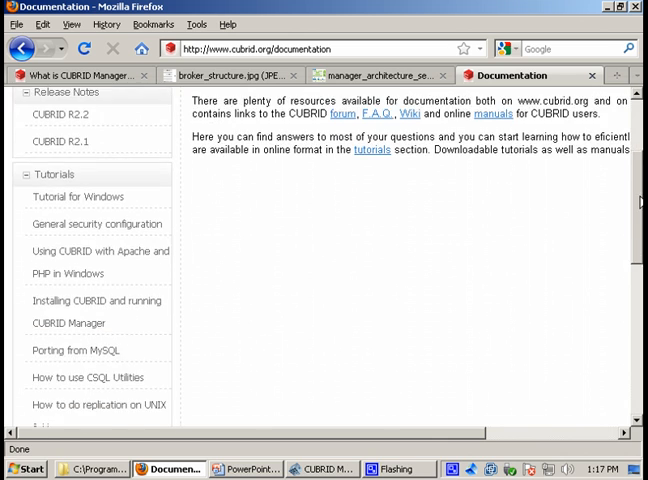
scroll(down, 3)
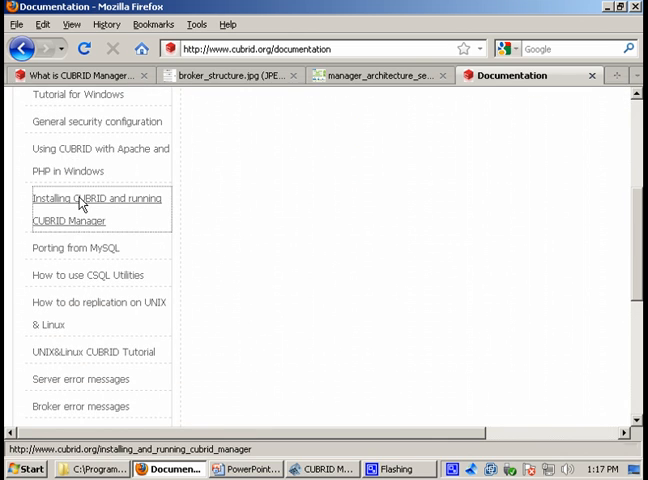
click(96, 198)
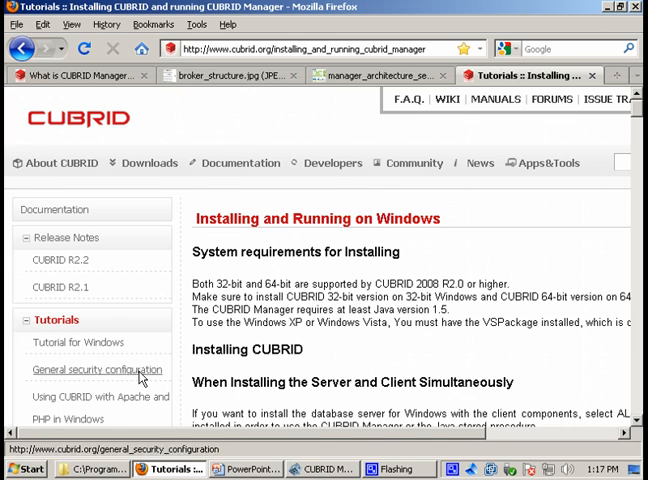